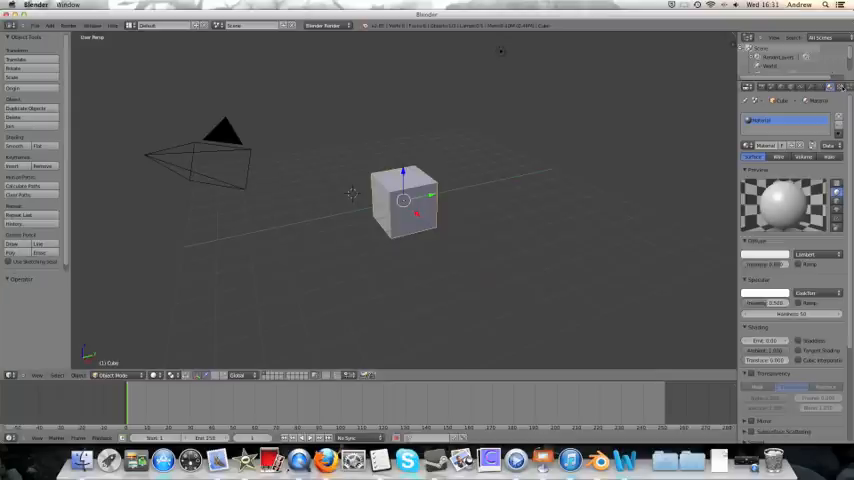
mouse_move(696, 262)
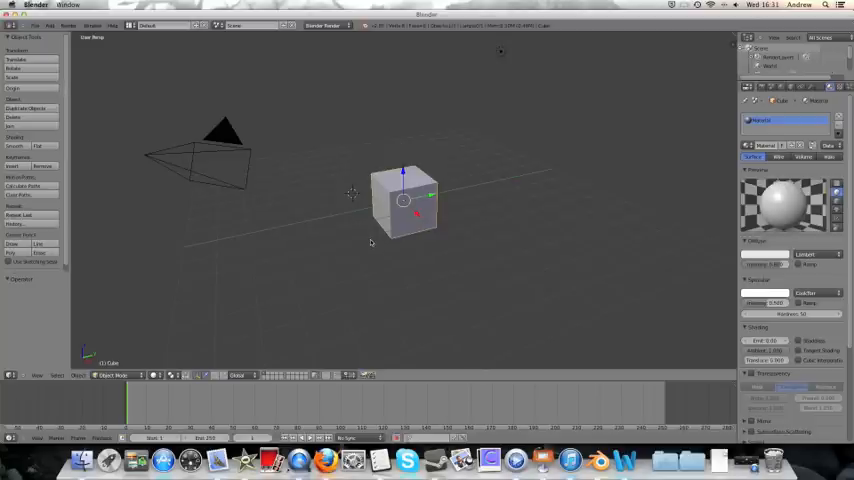
mouse_move(310, 184)
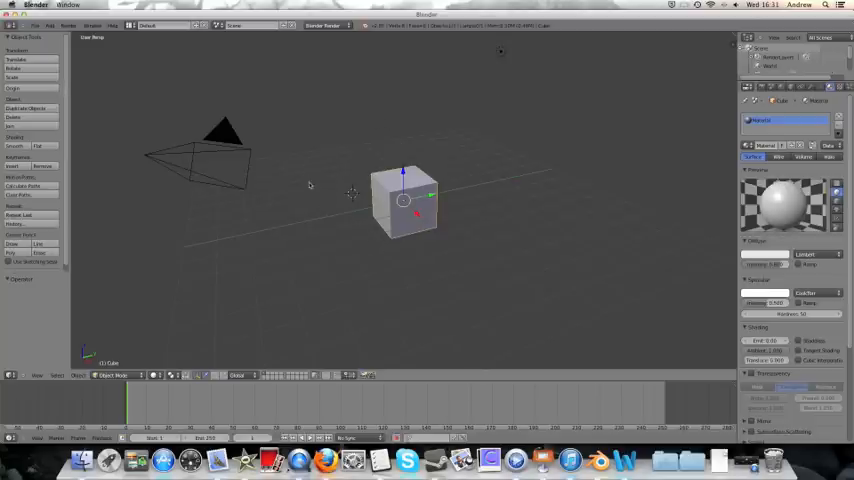
mouse_move(412, 140)
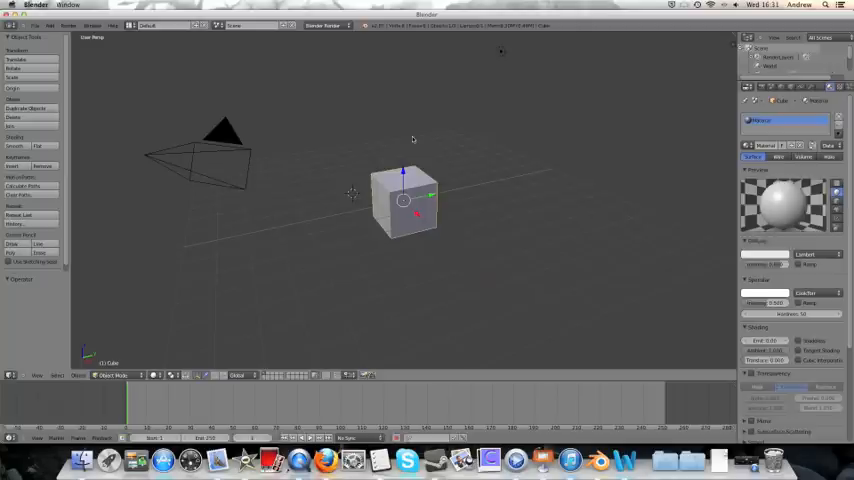
mouse_move(488, 196)
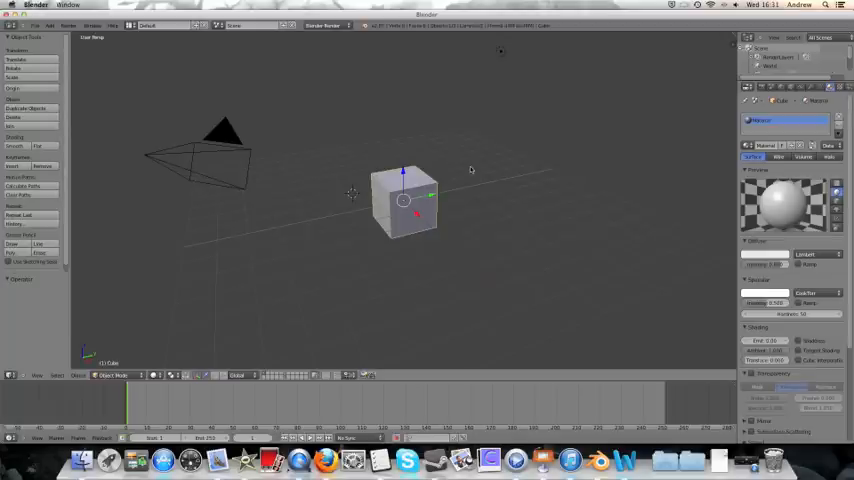
mouse_move(432, 136)
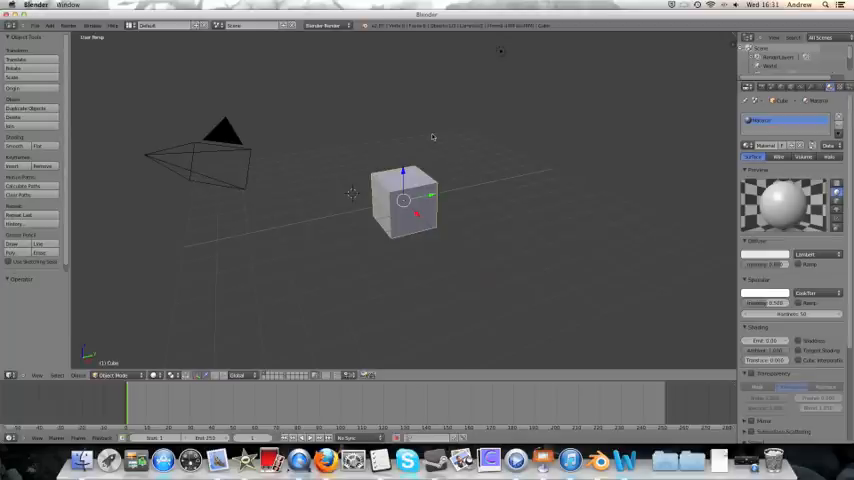
mouse_move(404, 152)
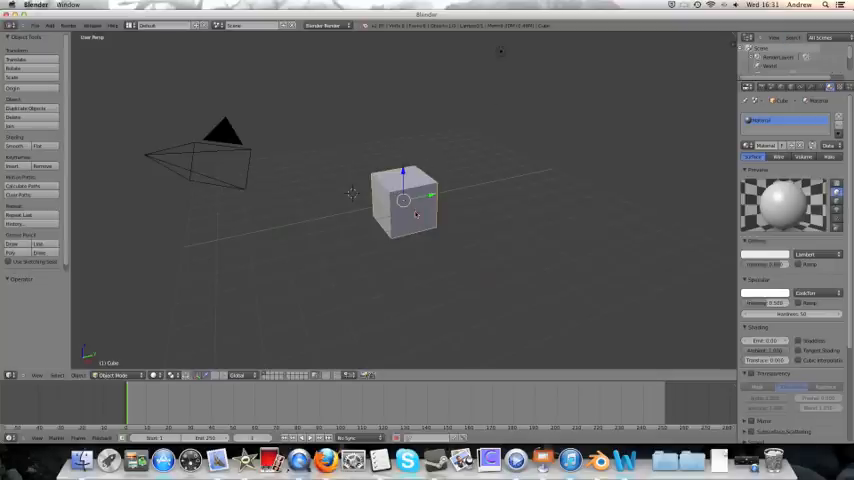
Move the cube left and add a UV sphere beside it.
left_click_drag(404, 200, 368, 178)
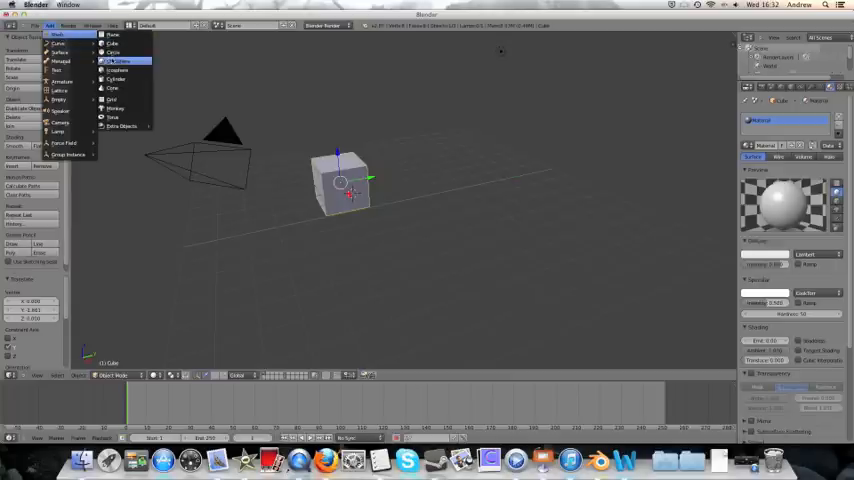
left_click(124, 60)
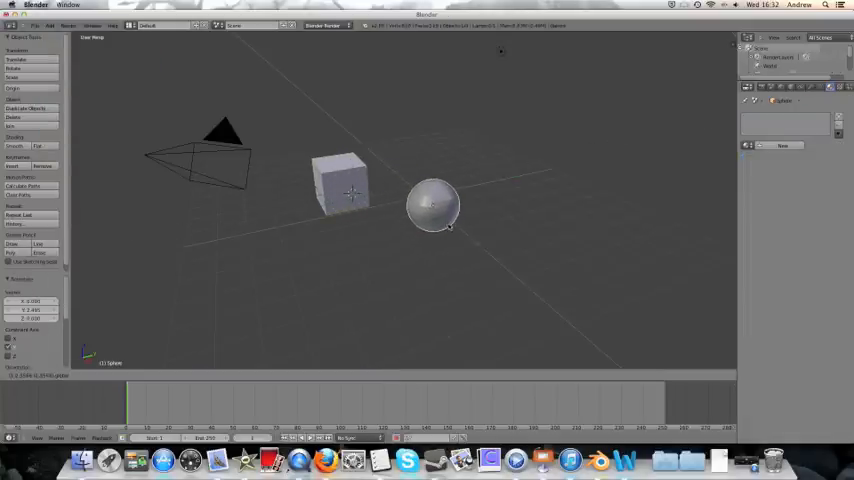
left_click(432, 204)
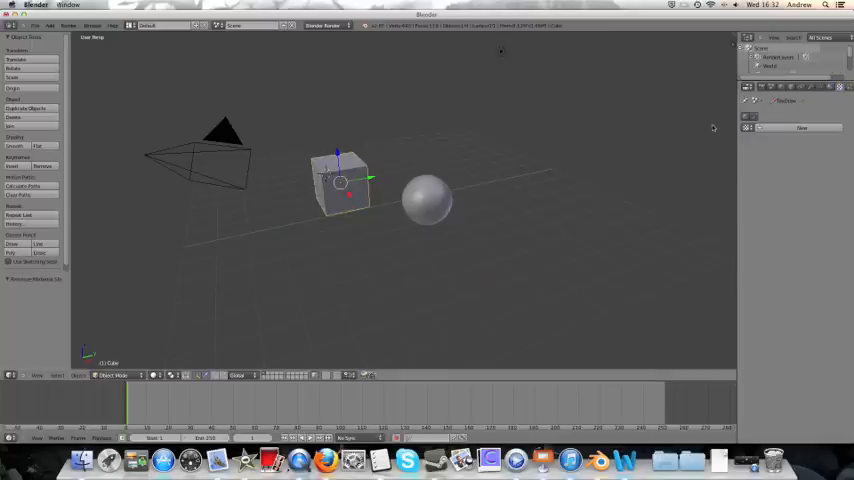
mouse_move(760, 78)
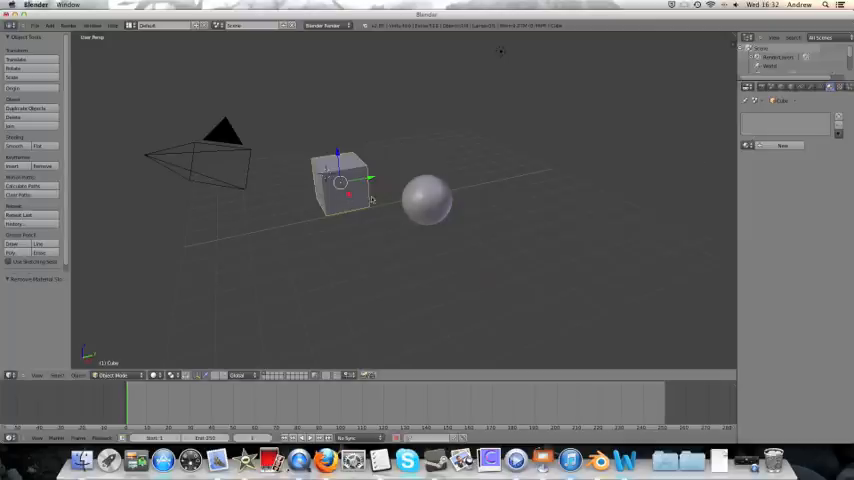
mouse_move(276, 112)
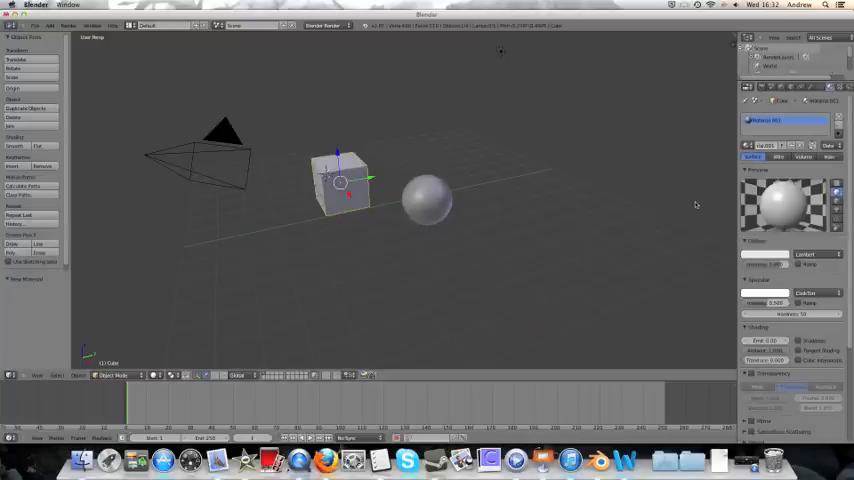
Select the sphere so it can get its own material.
left_click(428, 198)
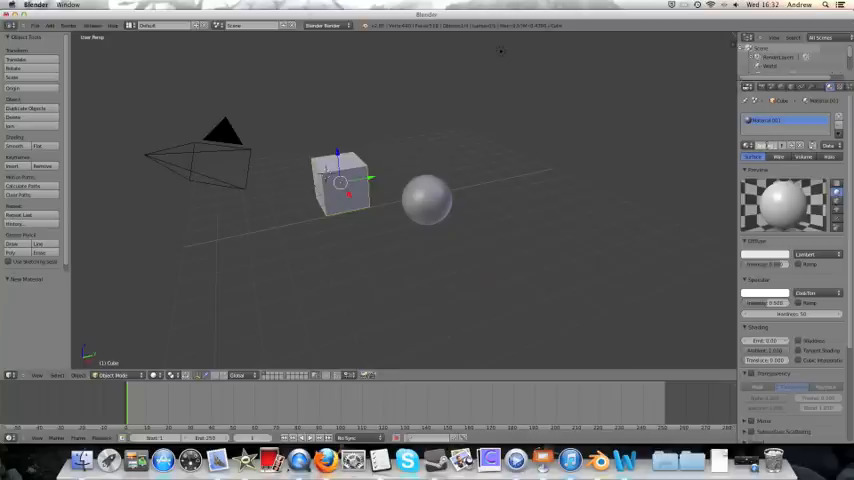
left_click(428, 198)
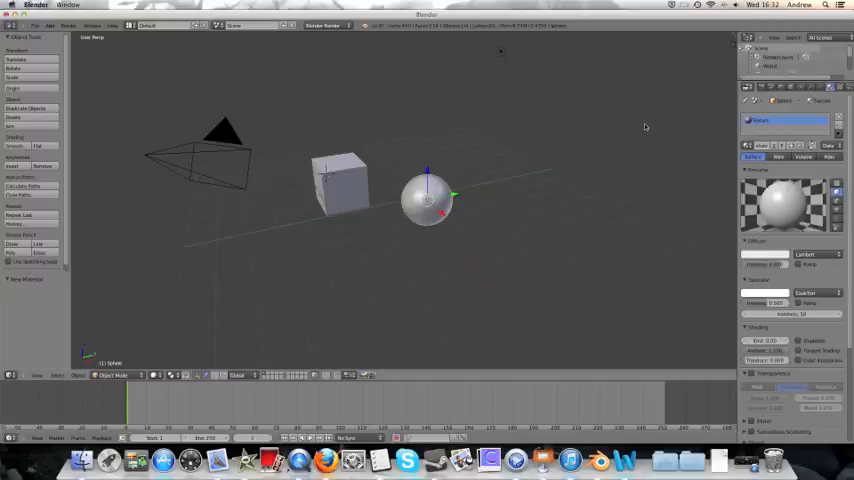
mouse_move(630, 136)
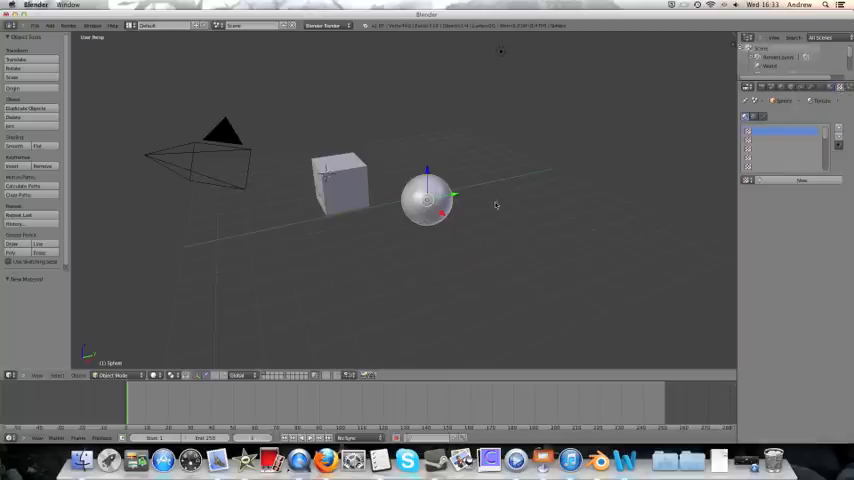
mouse_move(536, 168)
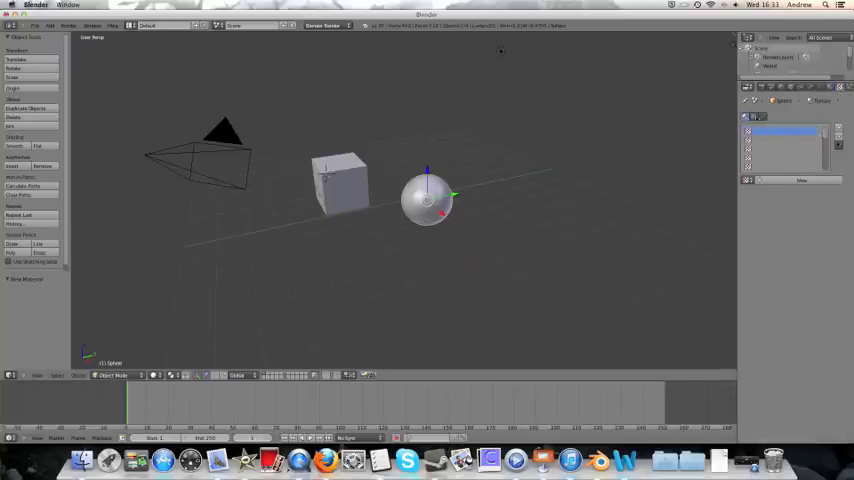
mouse_move(590, 120)
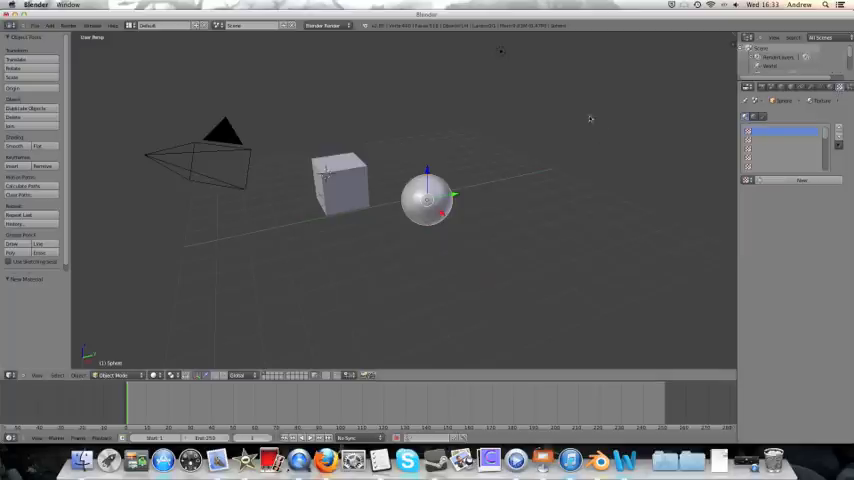
mouse_move(590, 118)
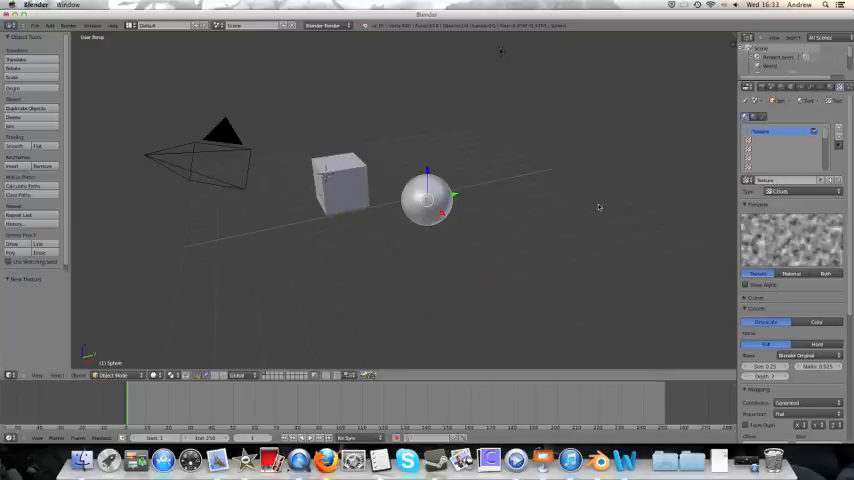
mouse_move(444, 144)
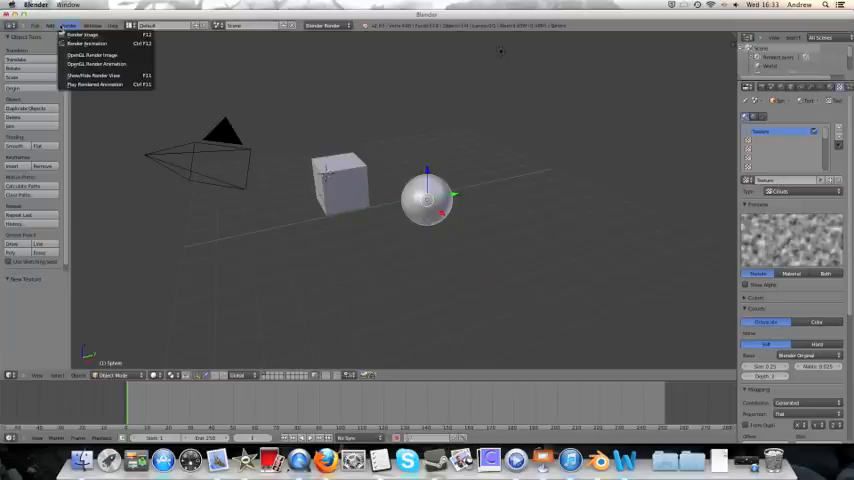
Render the scene, then make the sphere's material texture a Clouds texture.
left_click(80, 36)
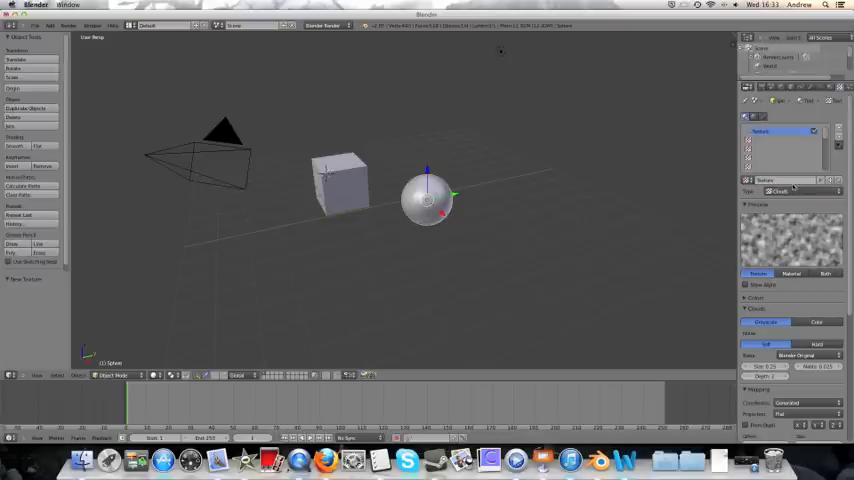
left_click(790, 192)
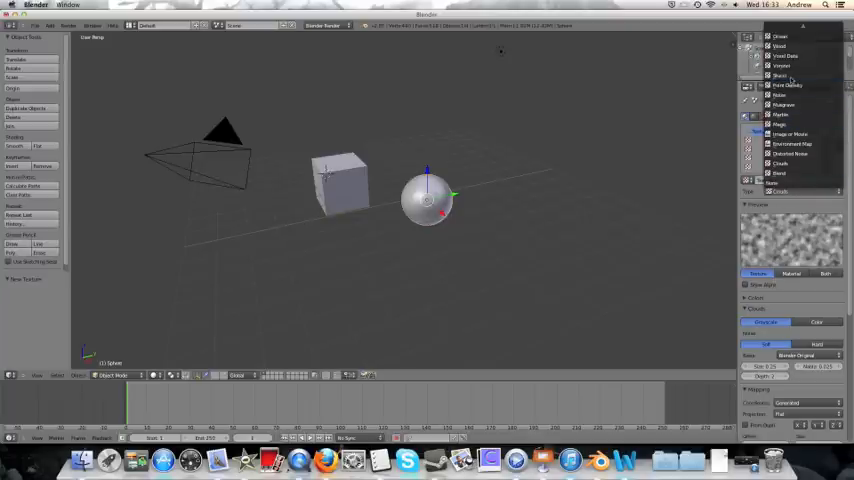
left_click(790, 56)
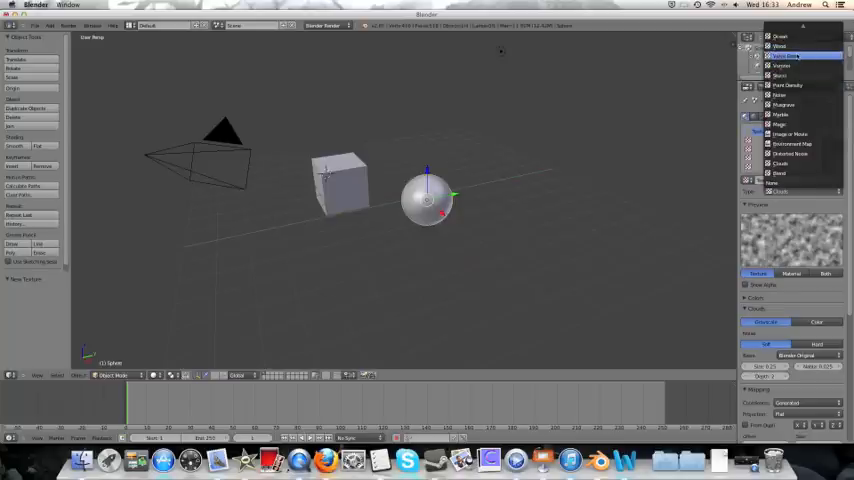
left_click(780, 56)
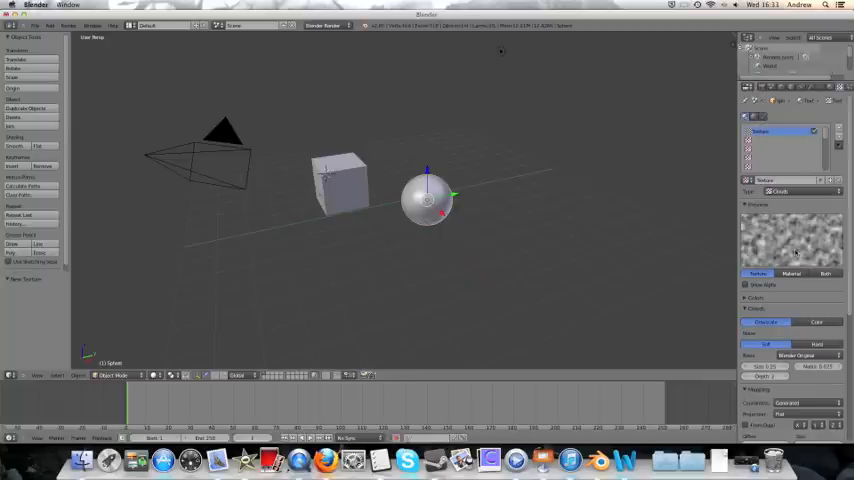
mouse_move(668, 240)
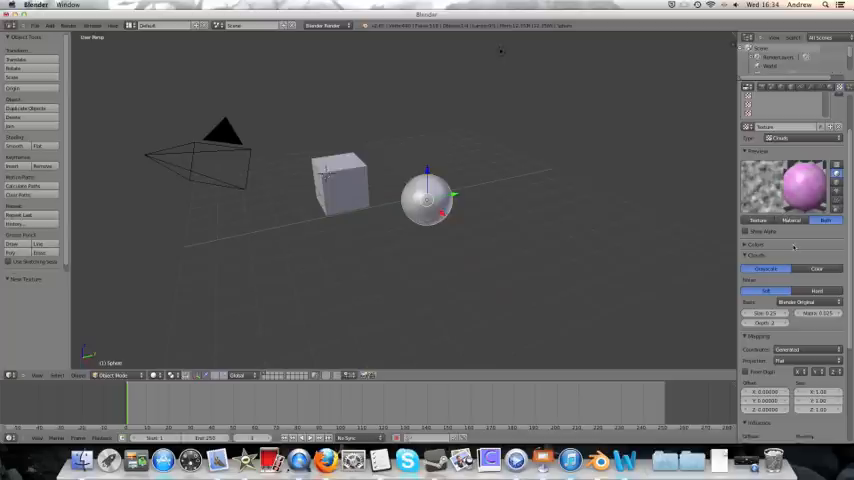
Collapse the texture settings sections after checking the pink clouded preview.
left_click(748, 256)
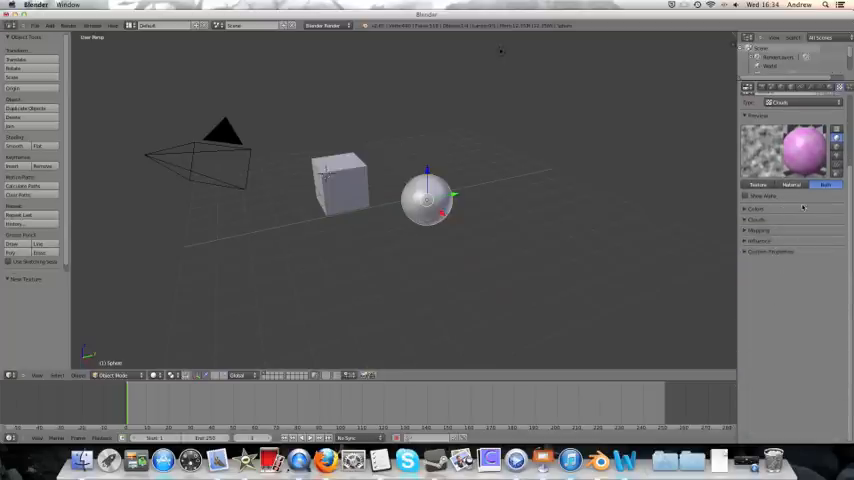
Show the texture's Influence settings so the pink tint can be changed.
left_click(756, 222)
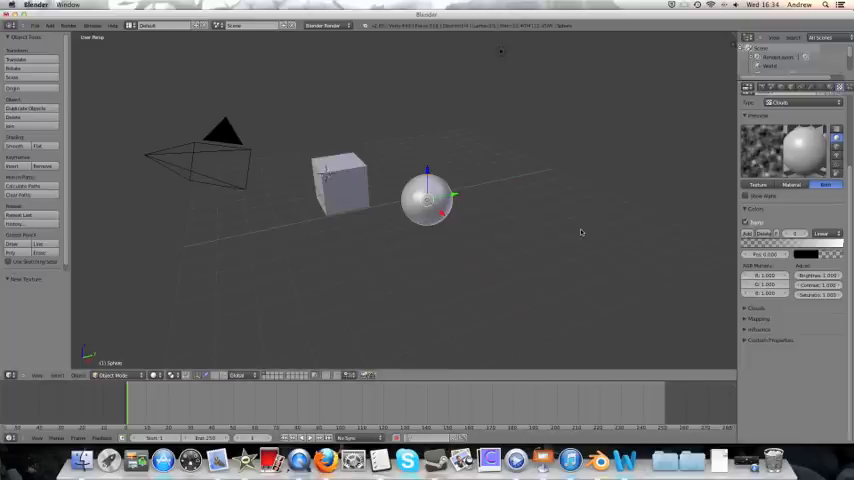
mouse_move(376, 246)
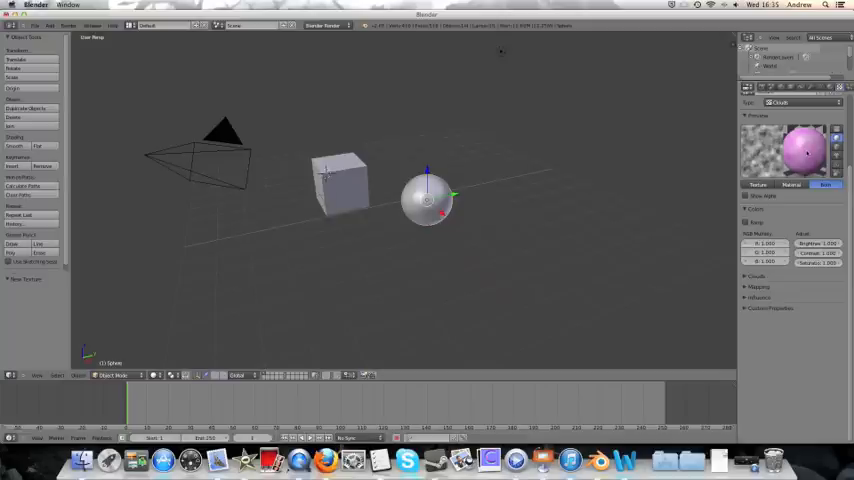
mouse_move(690, 140)
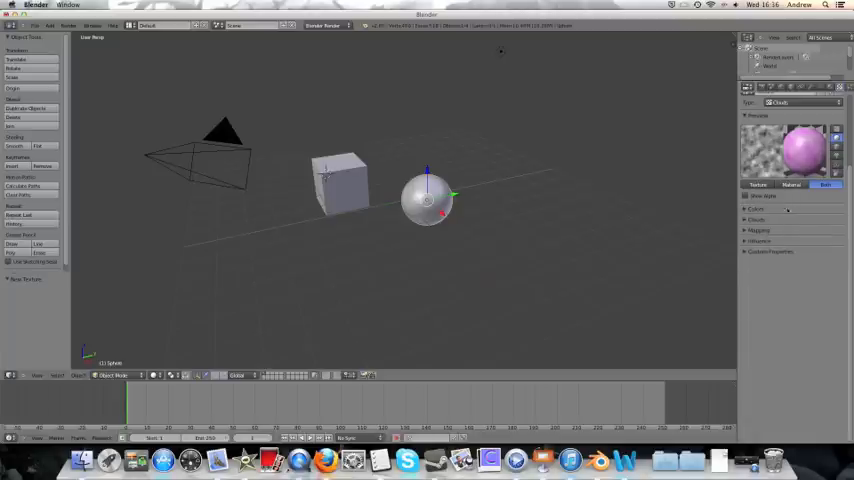
Expand the texture settings and add a new texture to the sphere's pink material.
left_click(756, 220)
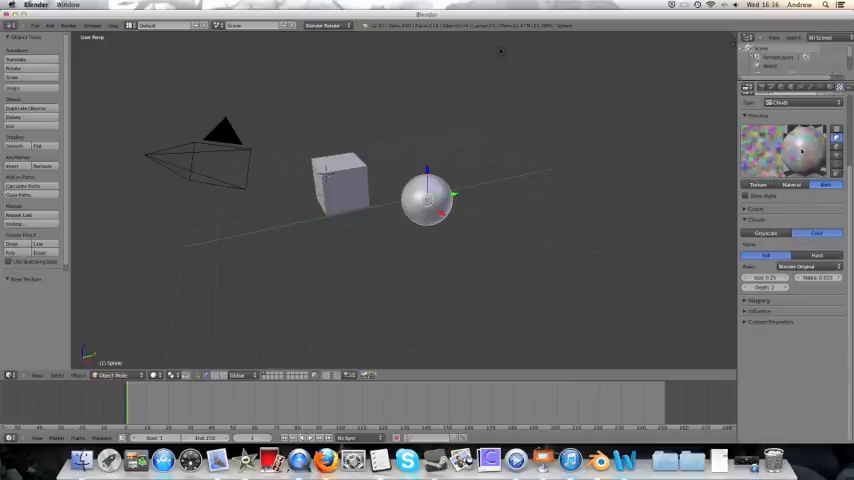
left_click(756, 208)
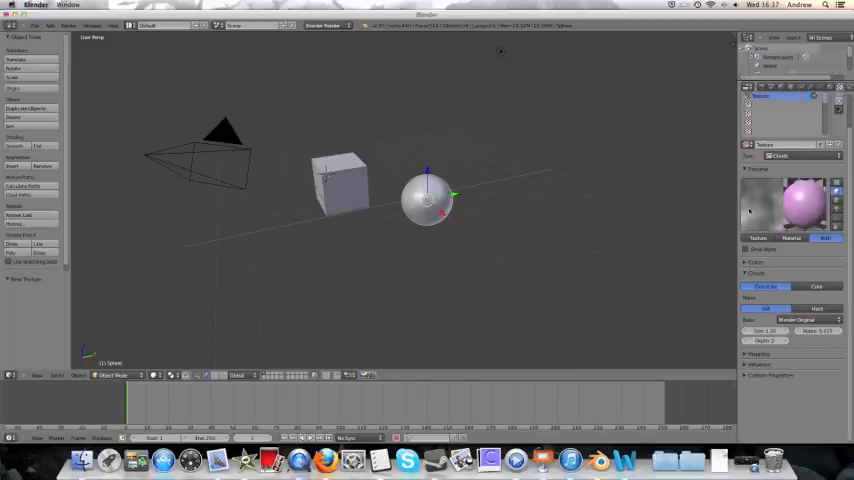
mouse_move(796, 204)
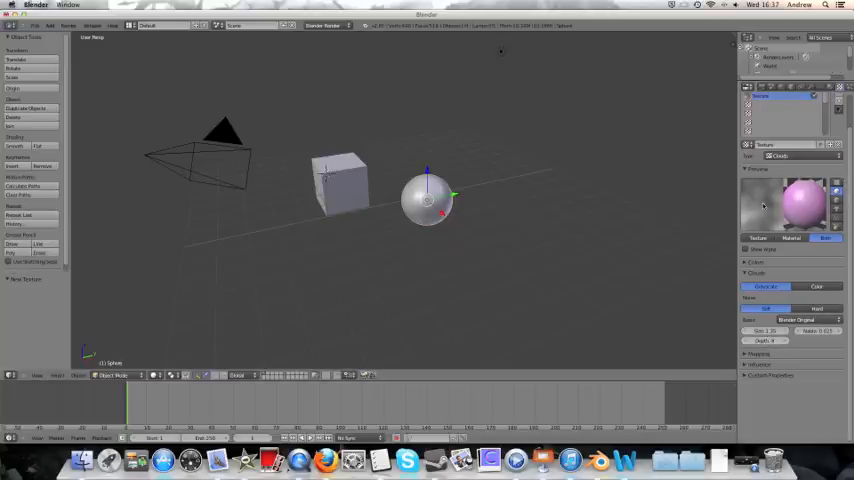
left_click(756, 262)
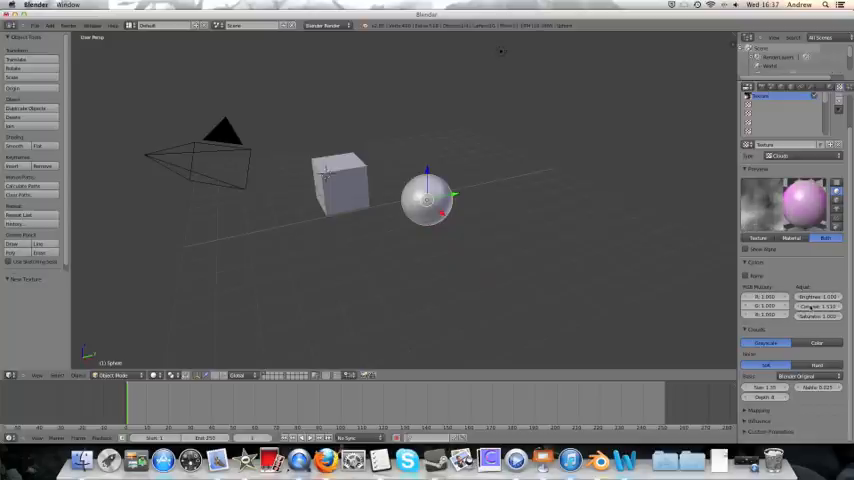
Make the sphere's new texture a Clouds texture with a black-and-white cloud preview.
left_click(758, 262)
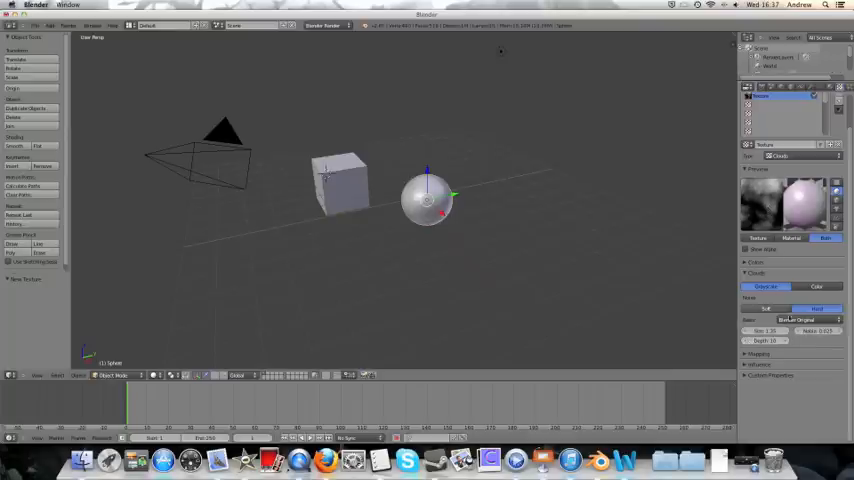
left_click(800, 320)
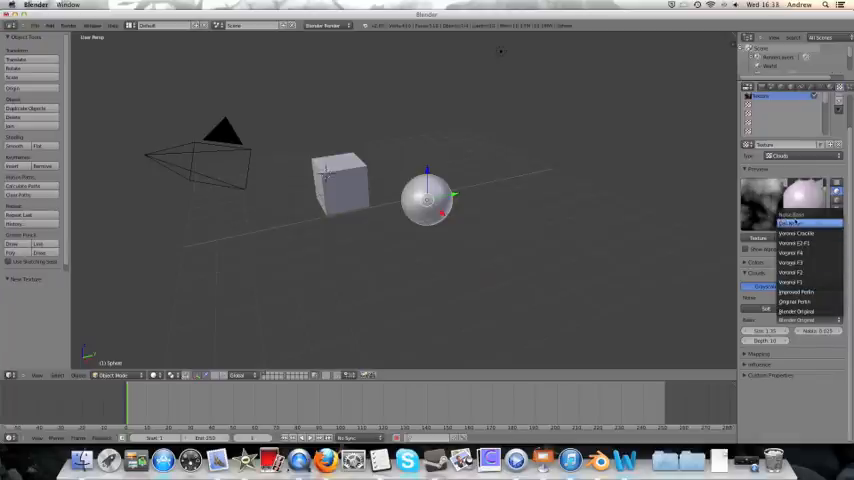
left_click(796, 312)
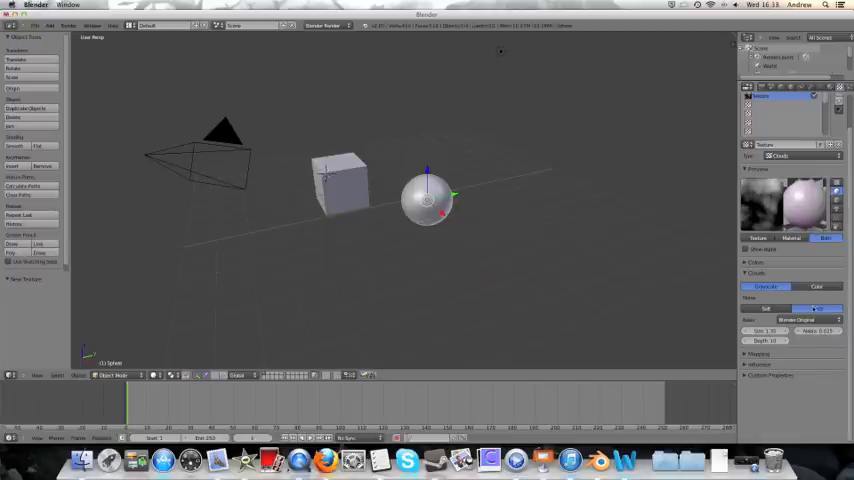
left_click(796, 320)
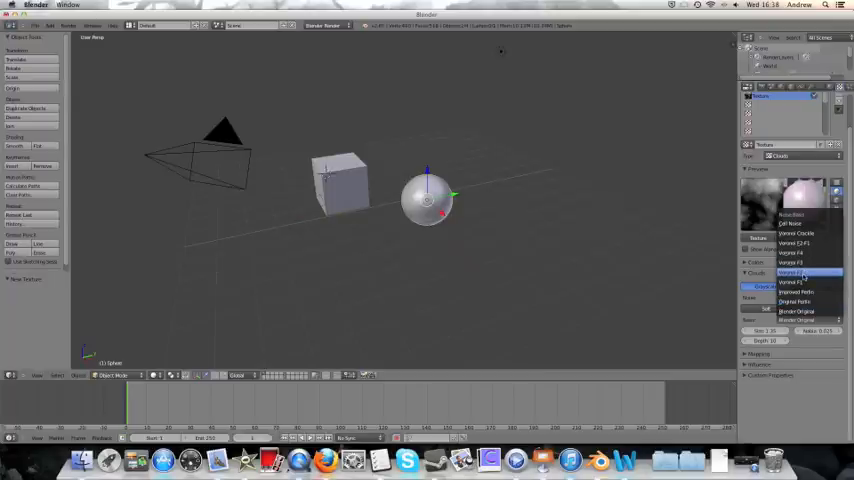
left_click(792, 280)
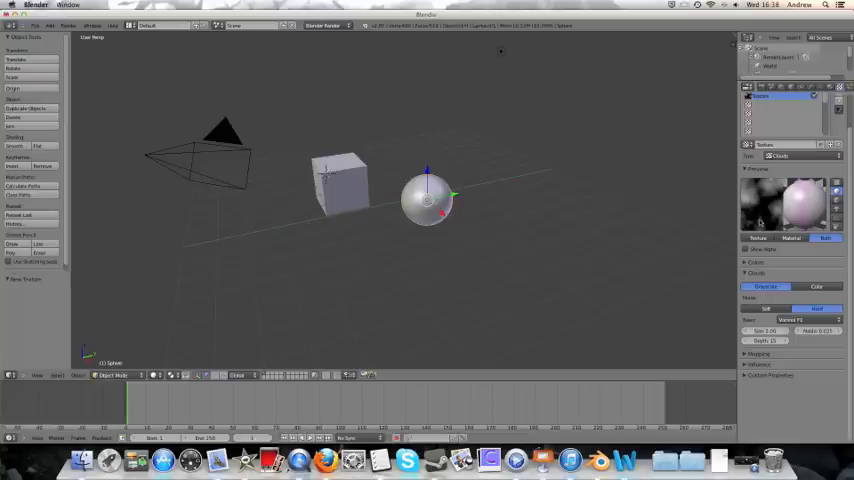
mouse_move(696, 196)
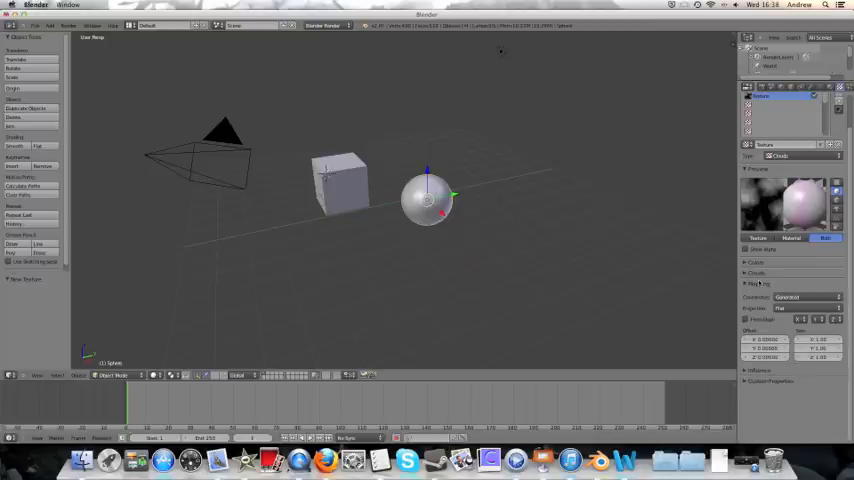
Expand the Influence settings and preview the pink cloud-mottled material on a sphere.
left_click(758, 284)
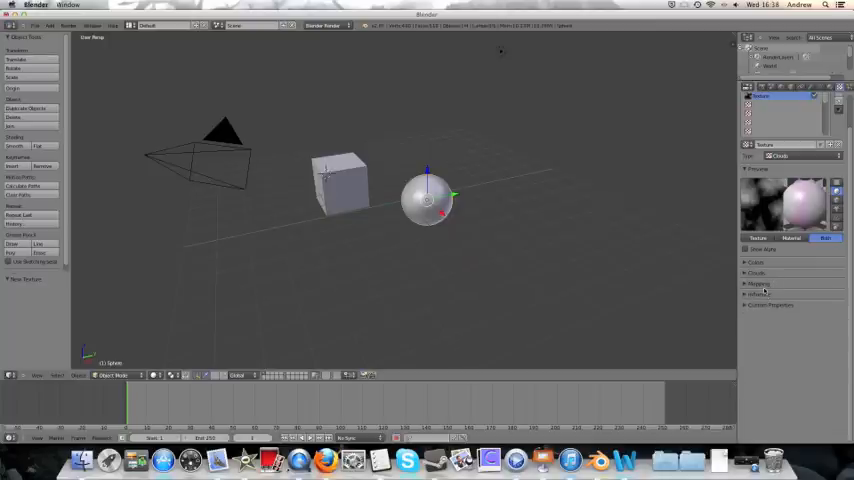
left_click(756, 284)
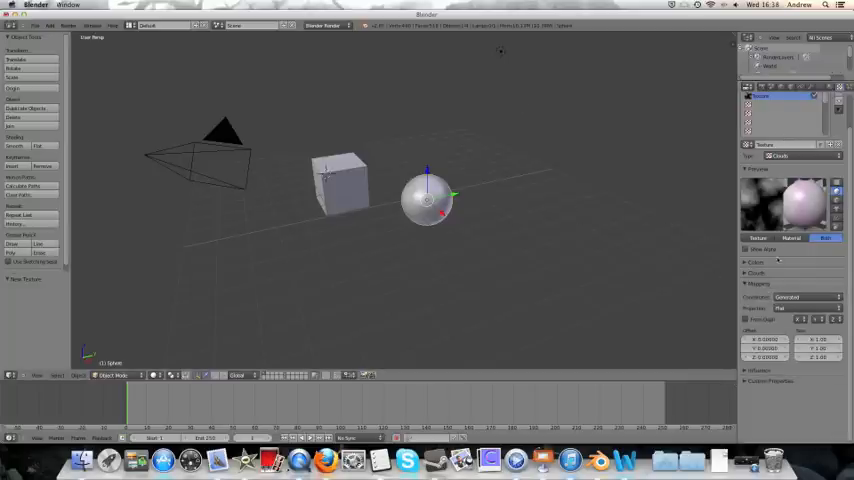
left_click(758, 292)
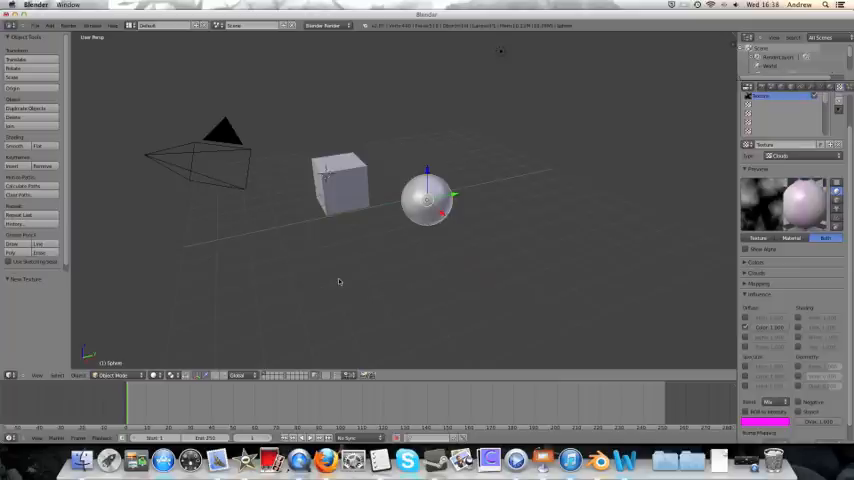
mouse_move(304, 180)
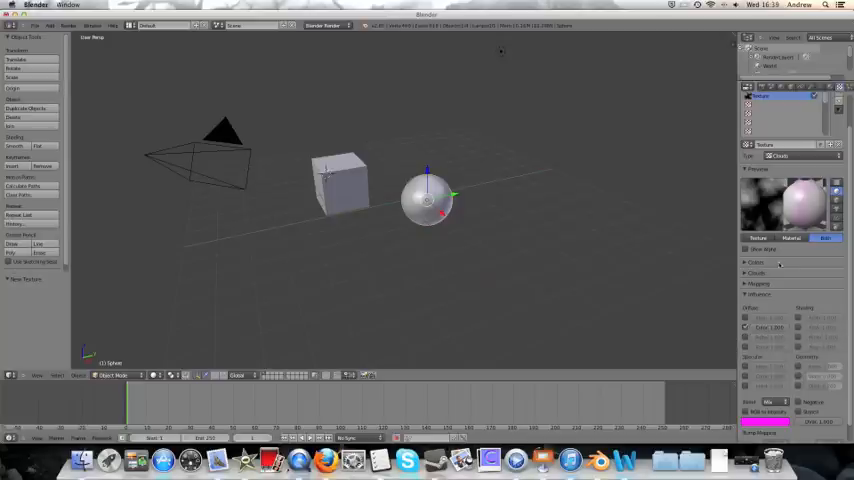
left_click(758, 284)
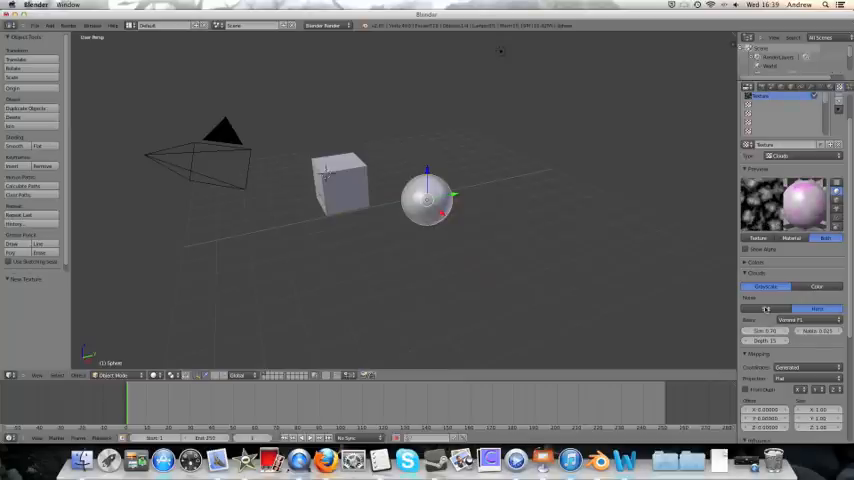
left_click(796, 308)
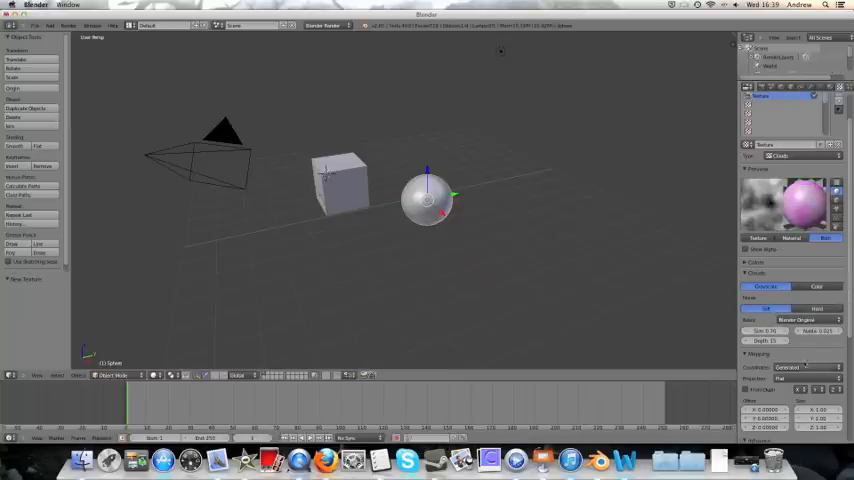
left_click(756, 262)
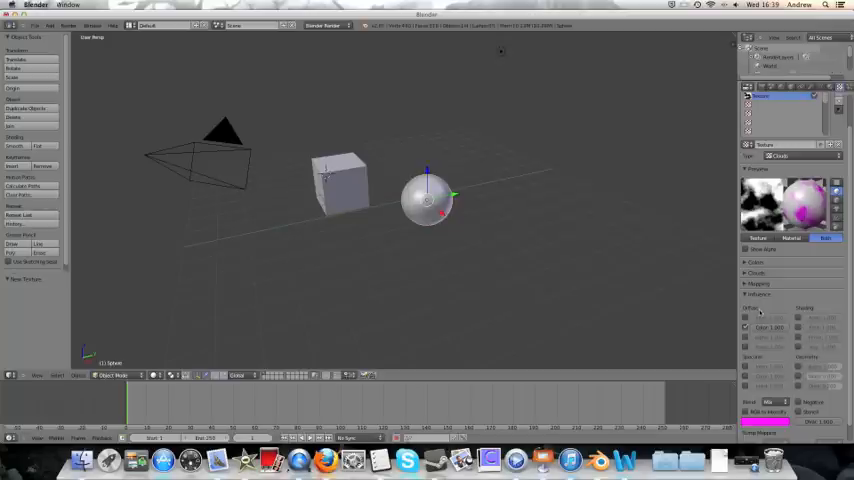
Switch the clouds from color tinting to grey-and-white intensity mottling.
left_click(828, 88)
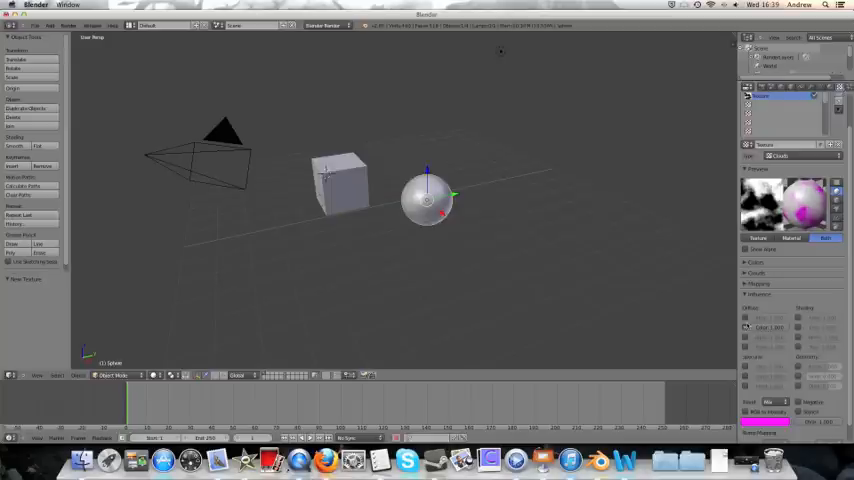
mouse_move(448, 260)
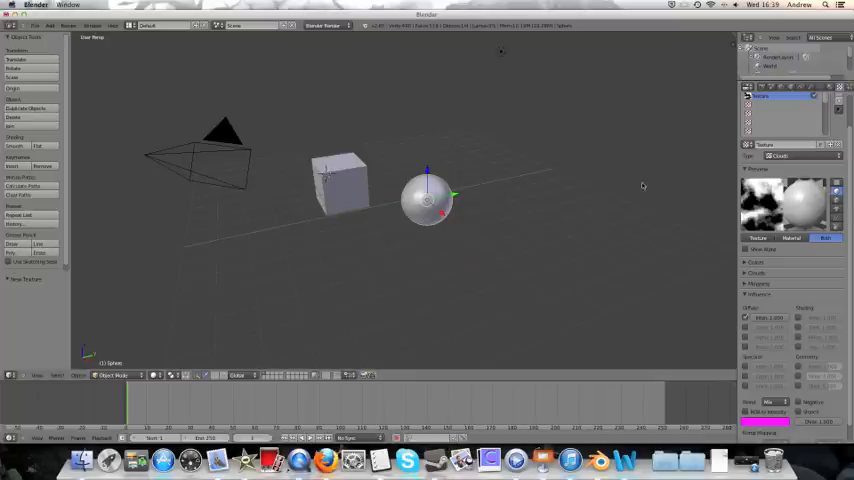
mouse_move(644, 186)
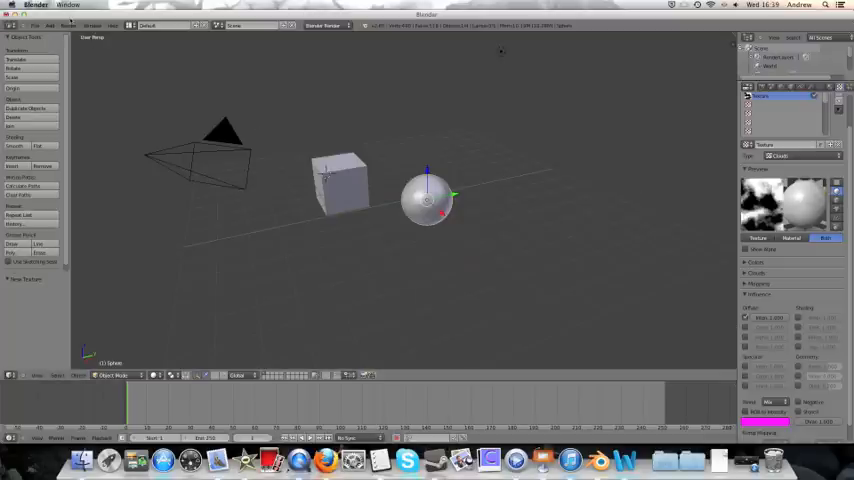
Render the cube and sphere with black-and-white clouds (F12), then return to the 3D view.
key("F12")
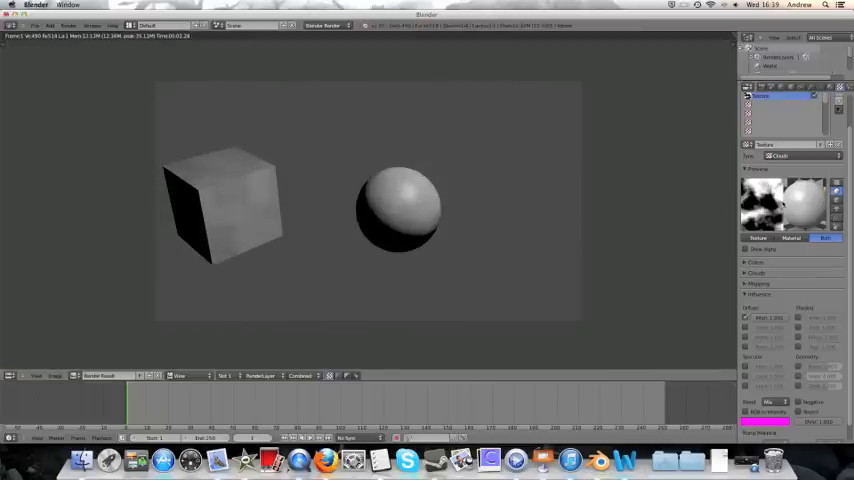
mouse_move(456, 184)
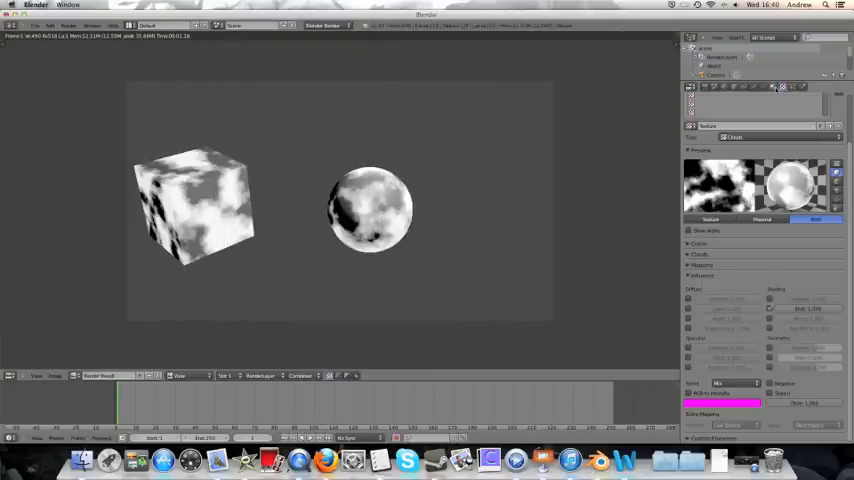
left_click(716, 88)
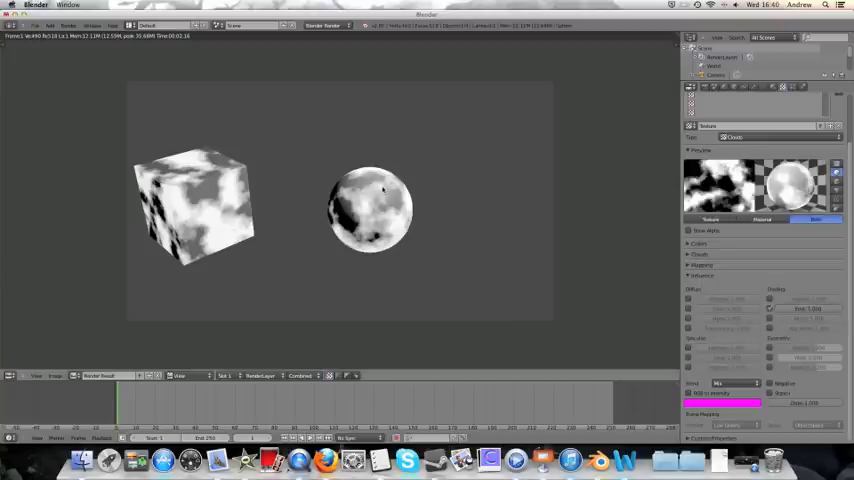
mouse_move(278, 200)
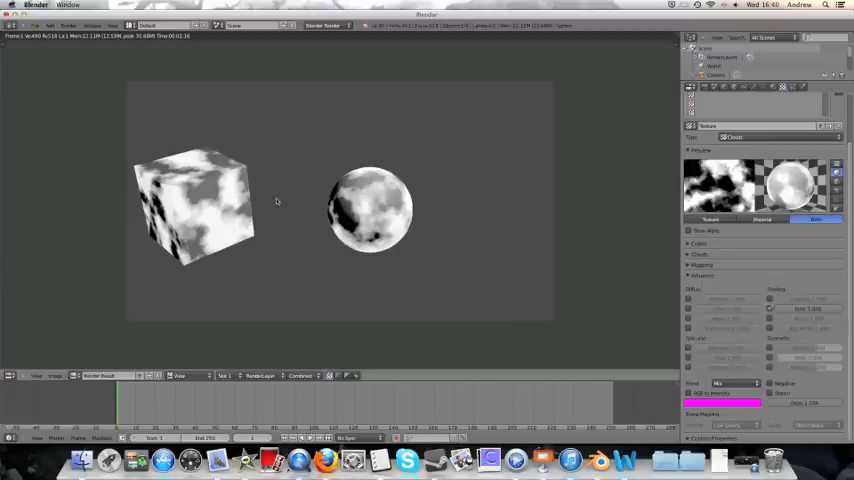
mouse_move(212, 180)
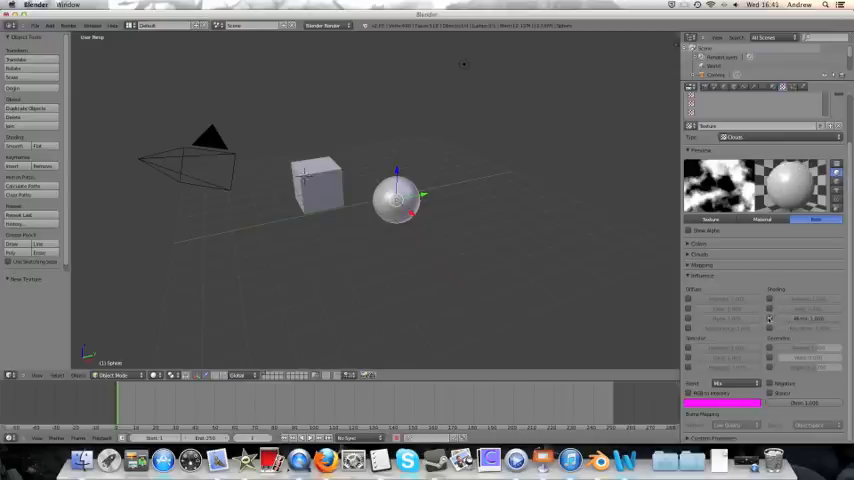
Render the scene (F12) to see the mottled clouds texture on the cube and sphere.
left_click(778, 88)
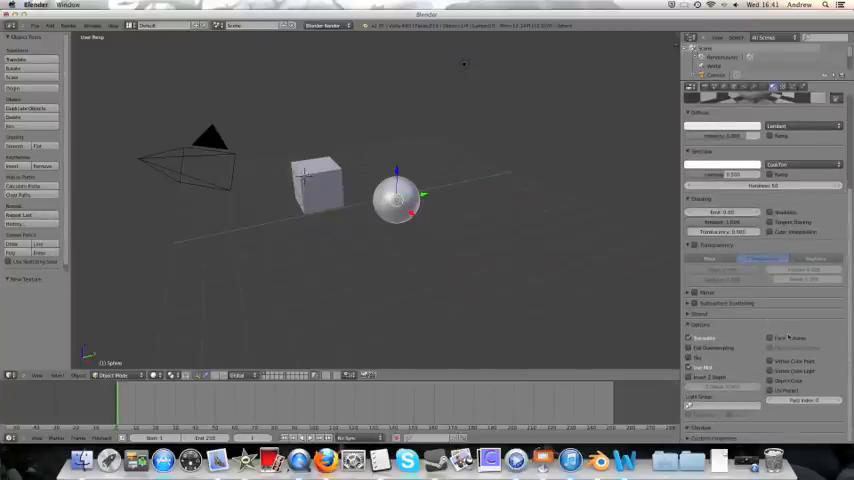
left_click(706, 292)
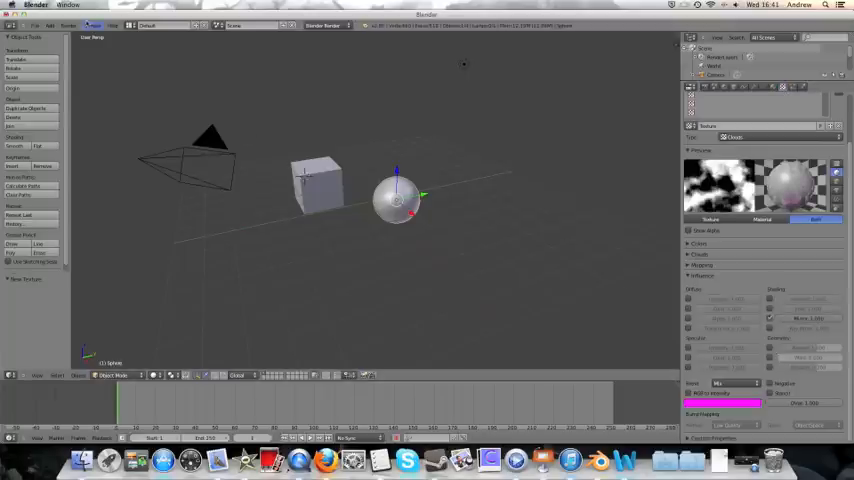
key("F12")
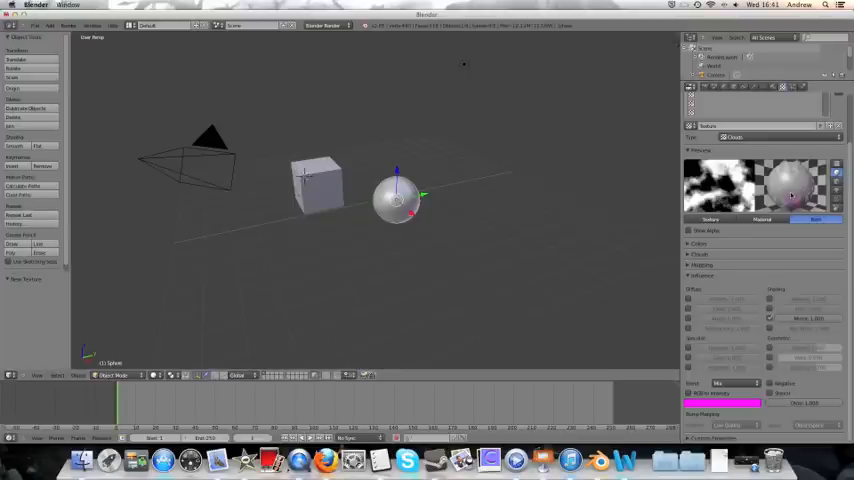
mouse_move(258, 258)
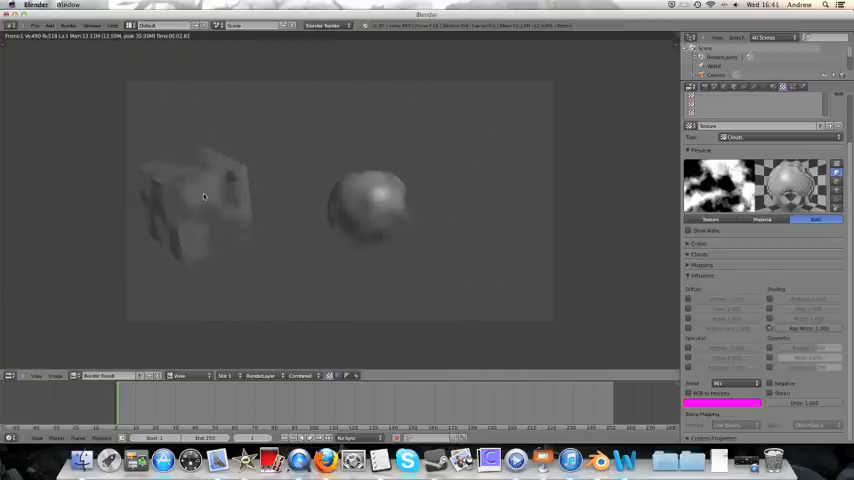
mouse_move(208, 188)
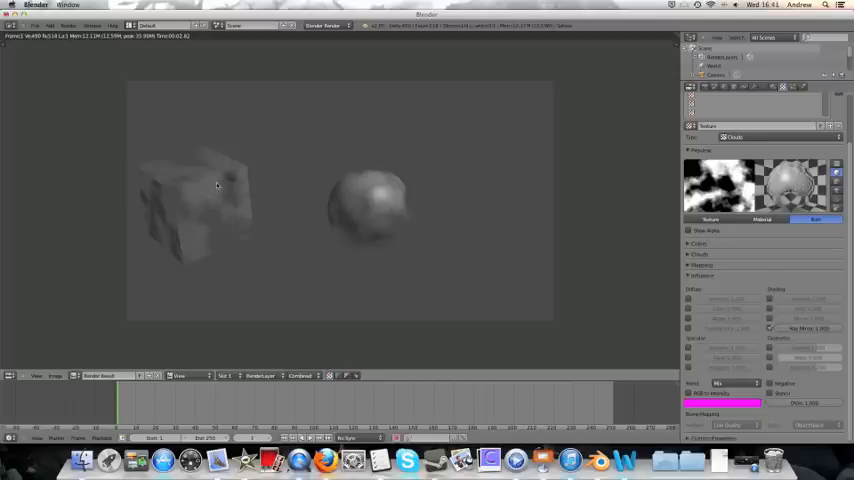
mouse_move(220, 220)
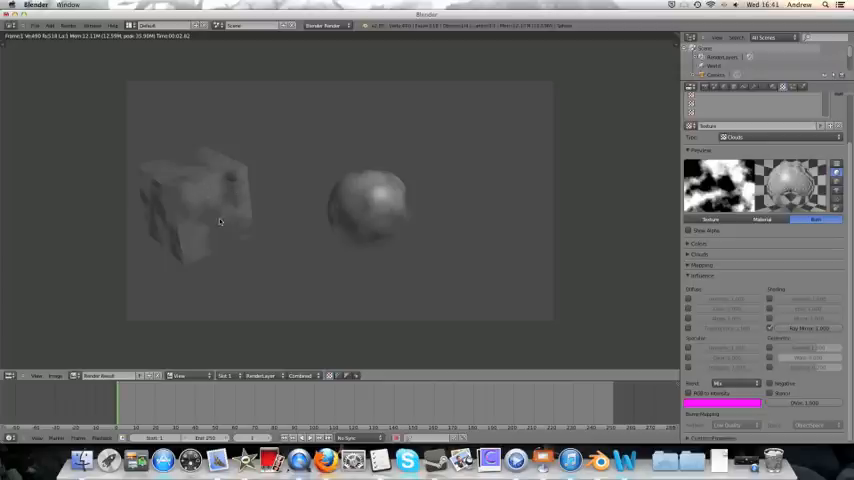
mouse_move(252, 210)
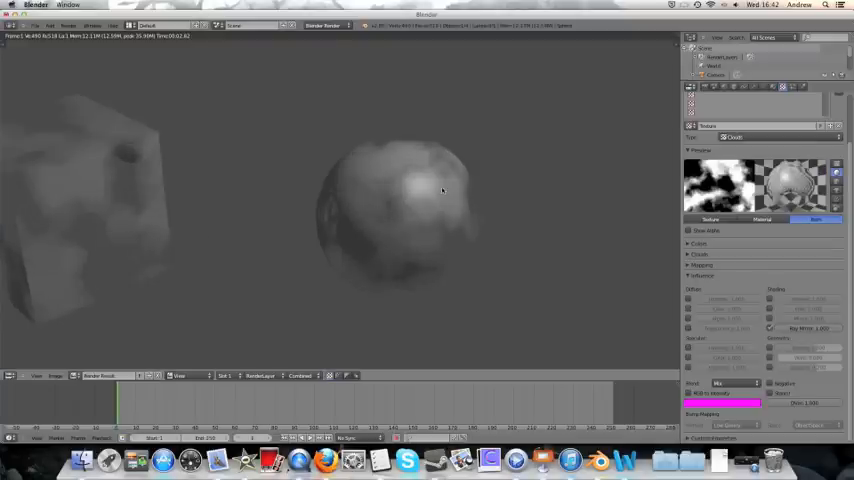
mouse_move(416, 240)
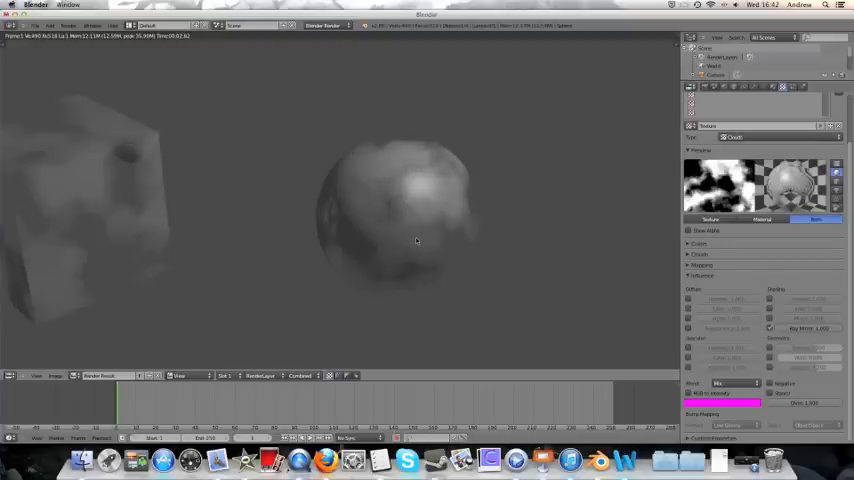
mouse_move(324, 228)
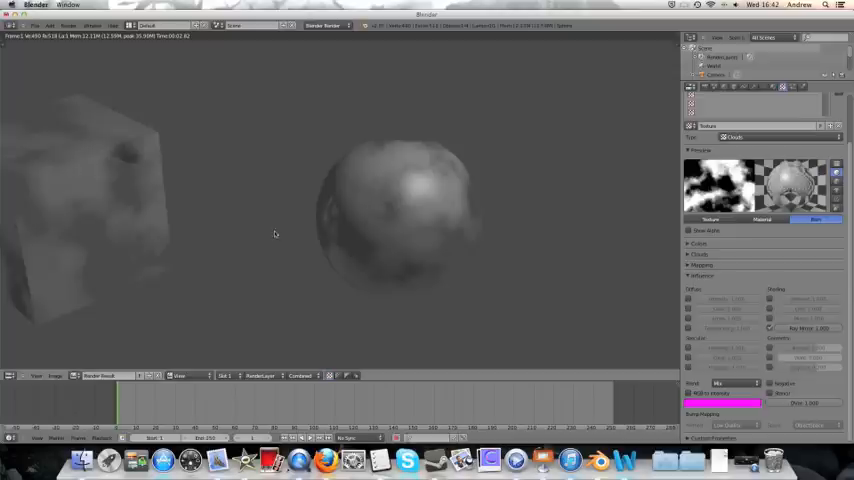
mouse_move(382, 236)
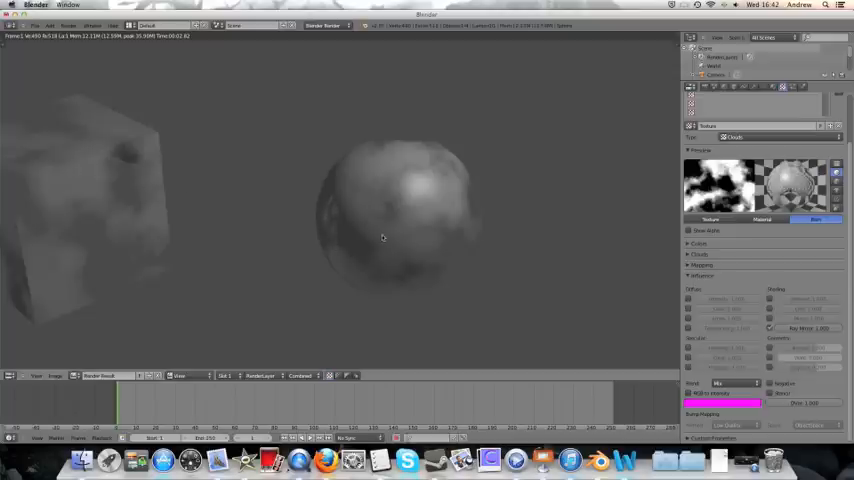
mouse_move(398, 246)
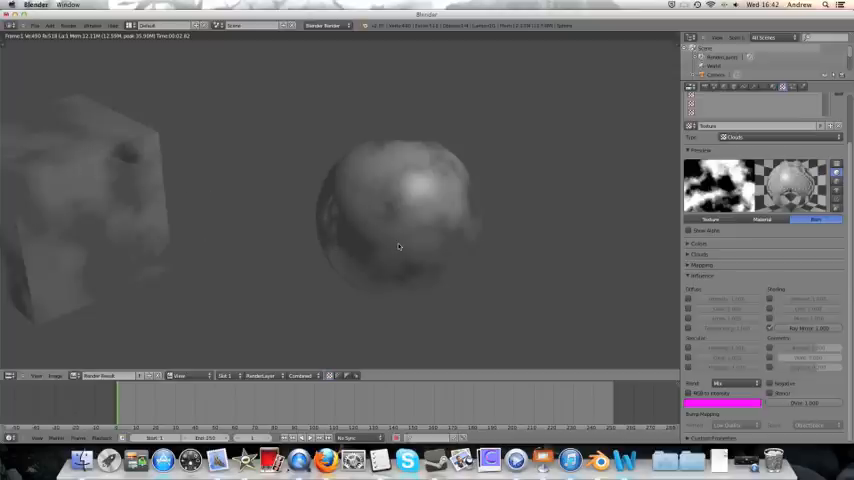
mouse_move(384, 252)
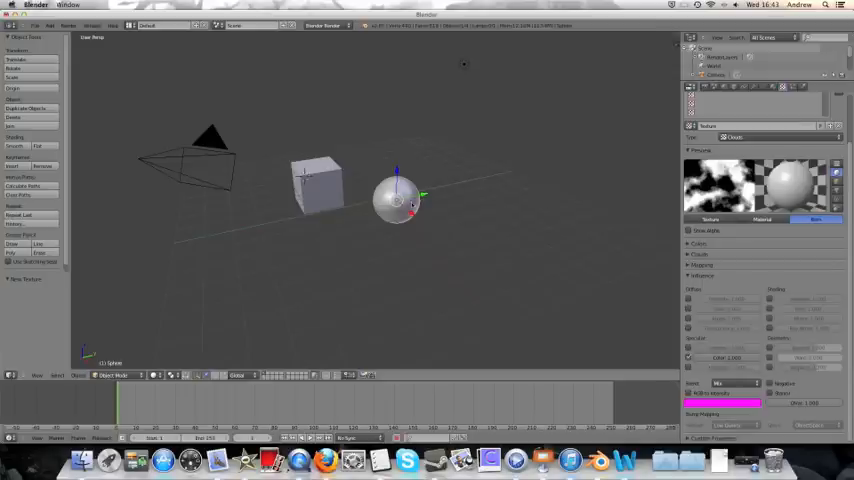
mouse_move(788, 180)
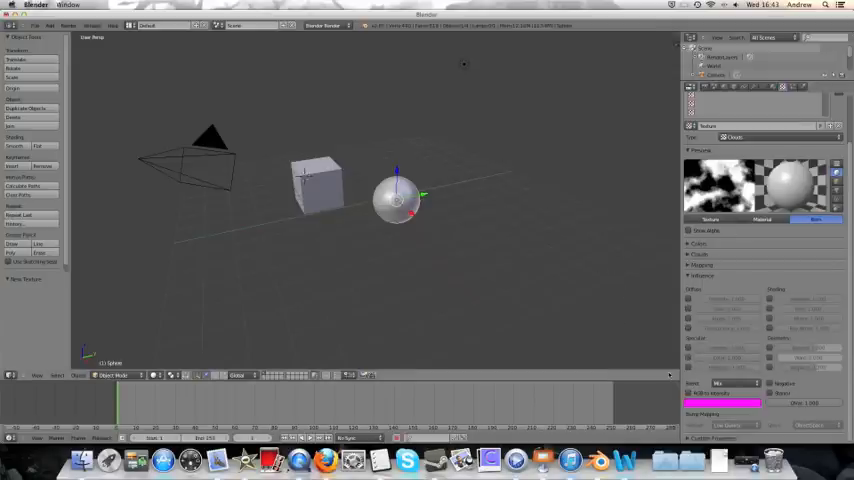
mouse_move(508, 276)
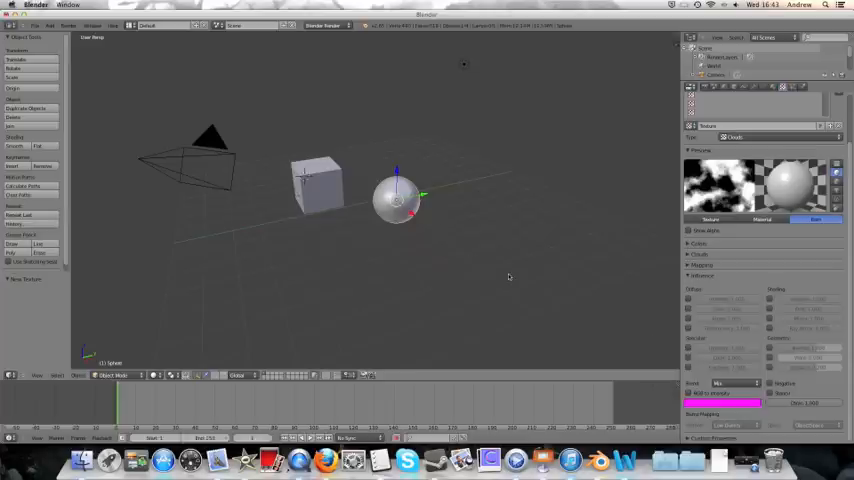
mouse_move(688, 368)
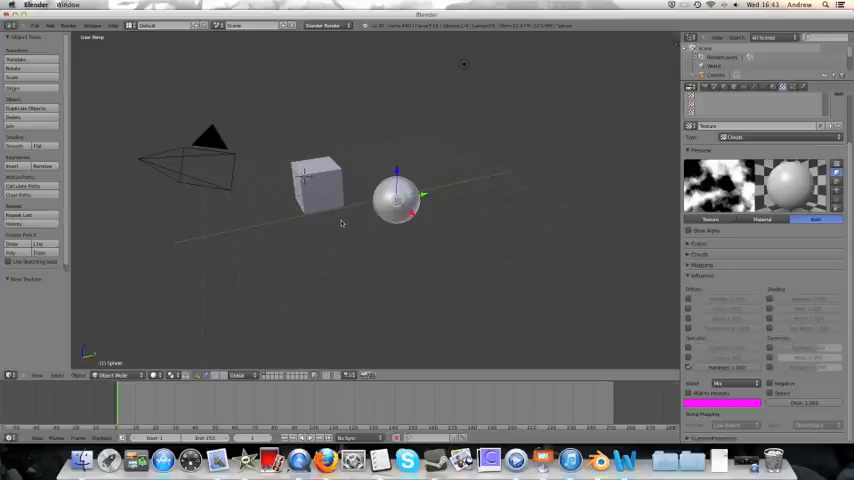
mouse_move(500, 220)
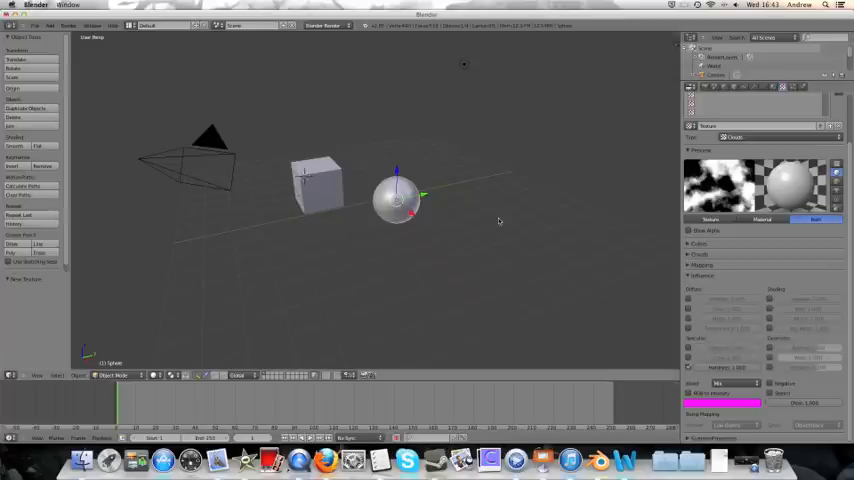
mouse_move(424, 184)
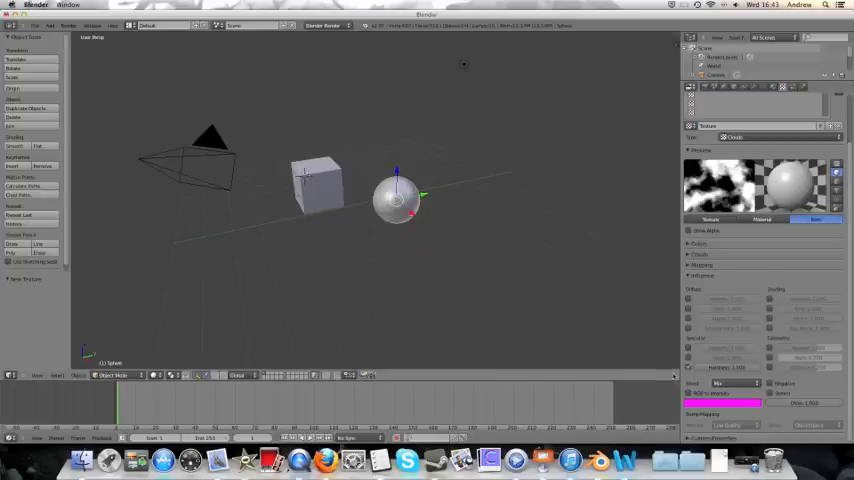
mouse_move(342, 228)
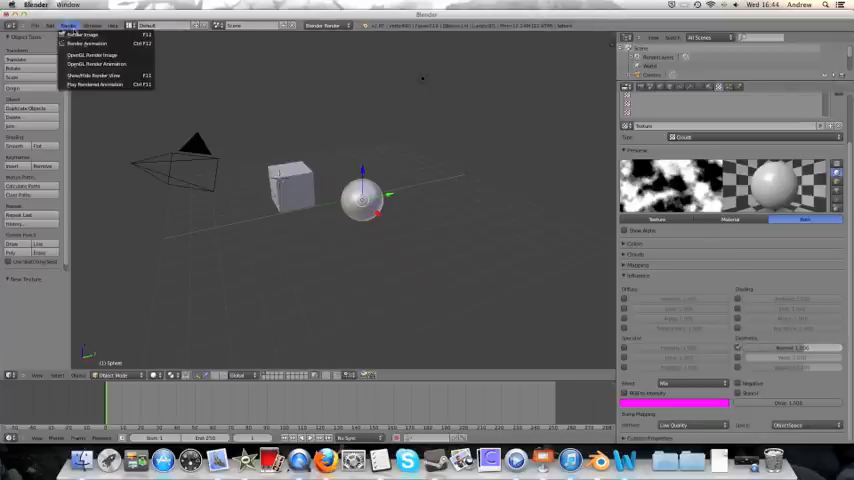
Render the current frame via Render > Render Image to check the rough bumped surface.
left_click(84, 36)
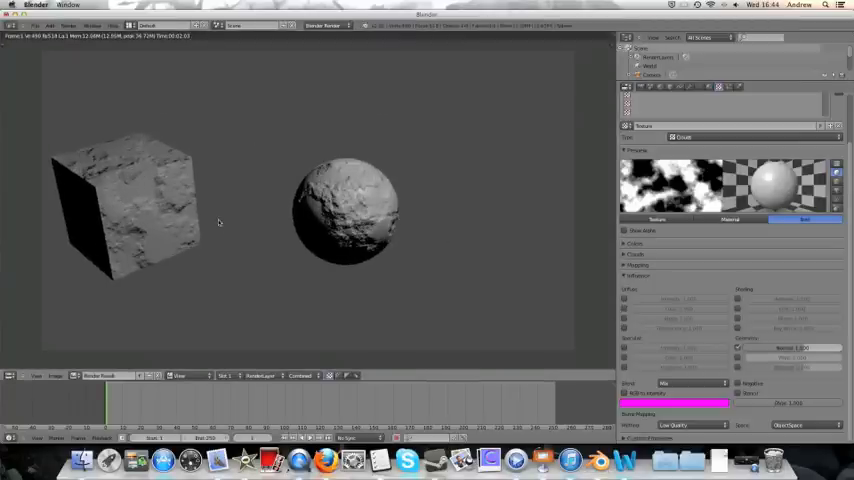
mouse_move(372, 204)
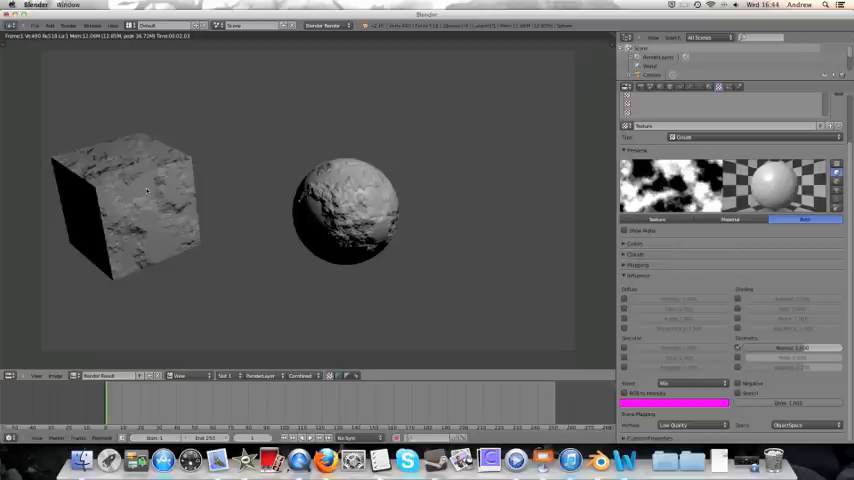
mouse_move(360, 200)
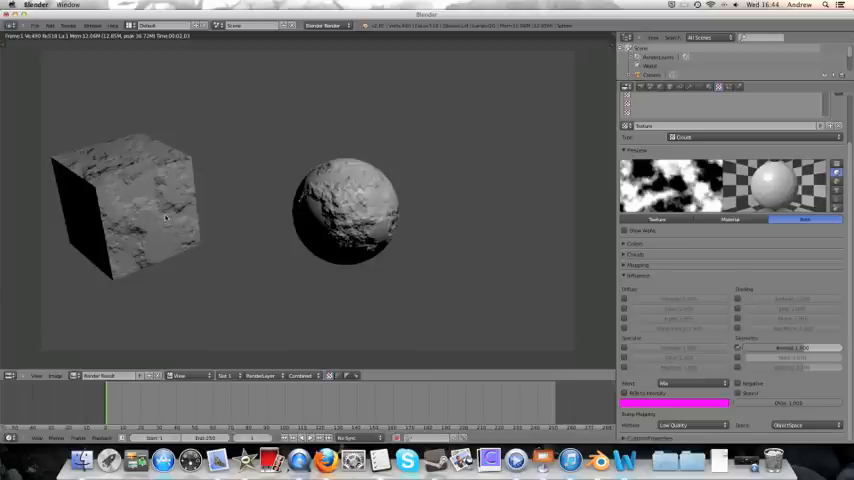
mouse_move(160, 258)
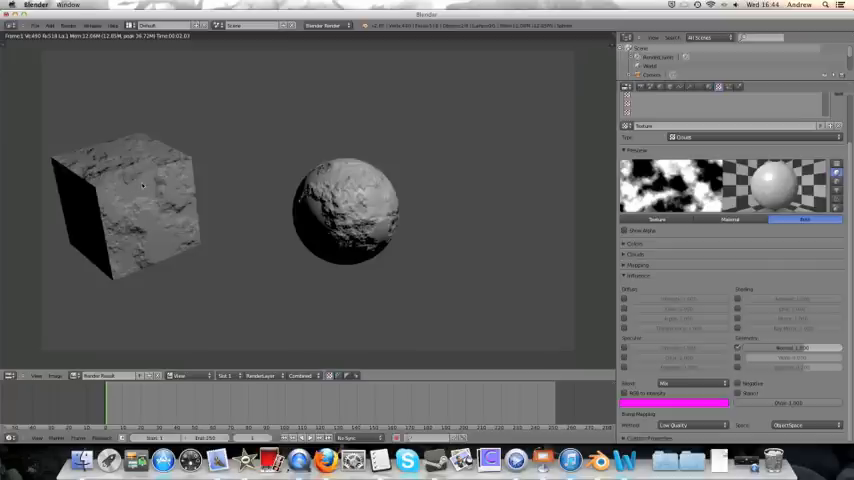
mouse_move(390, 222)
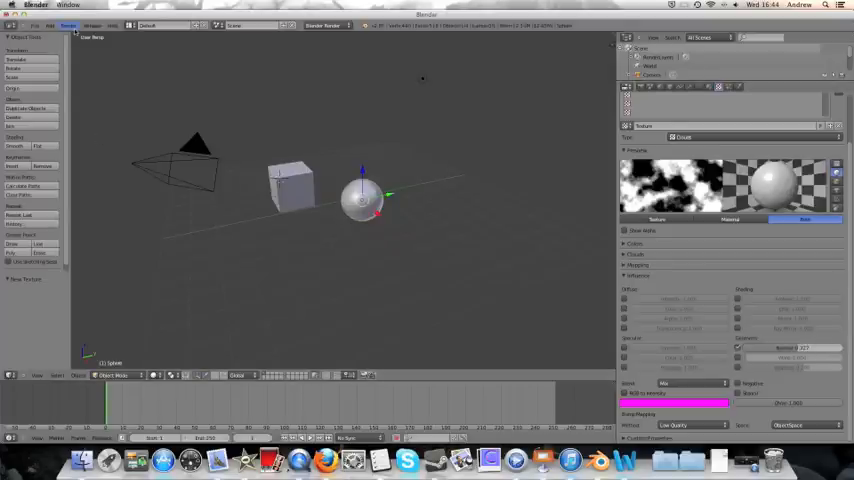
Re-render with F12 to compare the softer, lighter bump result.
key("F12")
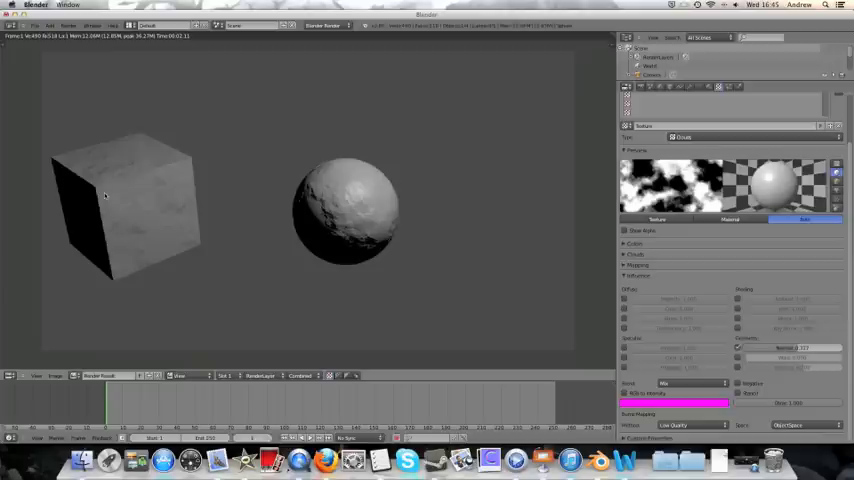
mouse_move(278, 240)
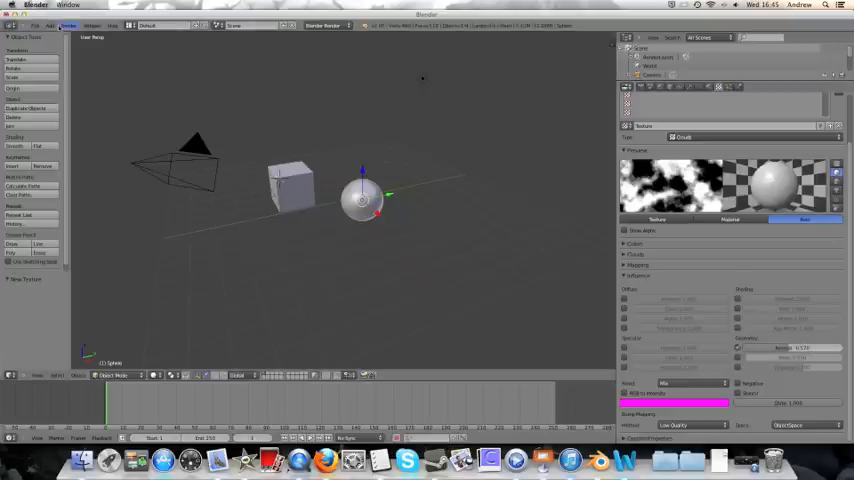
Re-render with F12 to compare the stronger, more defined cloud bumps.
key("F12")
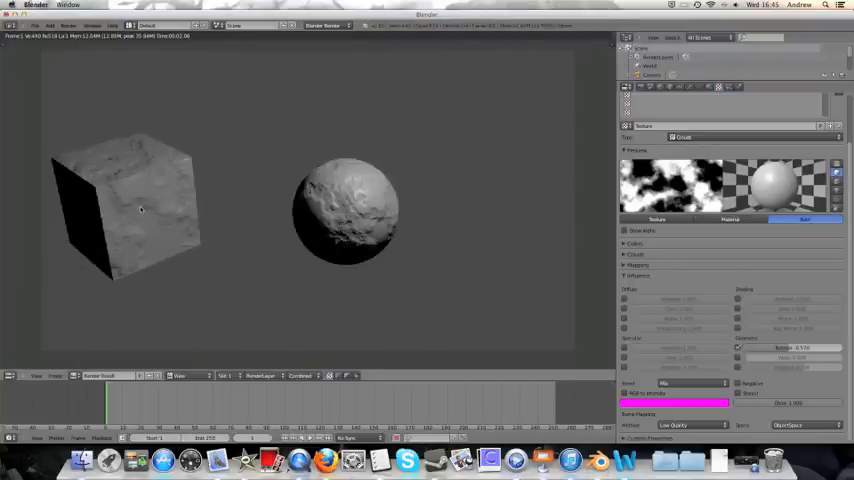
mouse_move(144, 188)
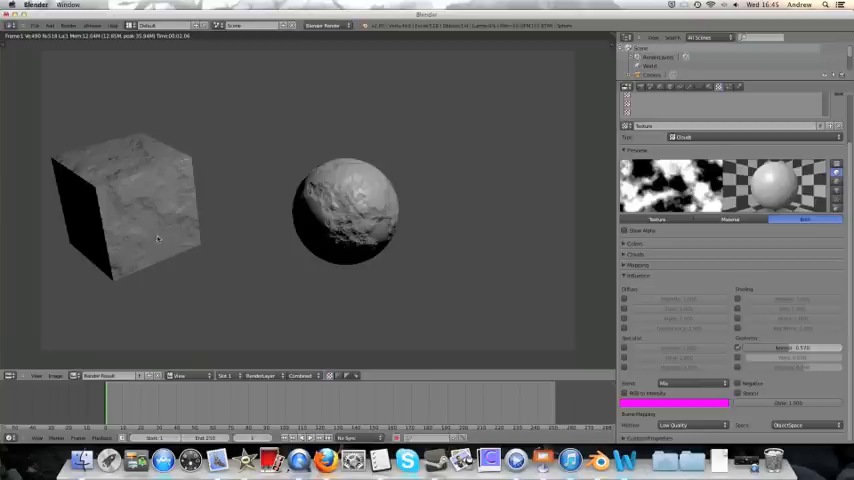
mouse_move(148, 204)
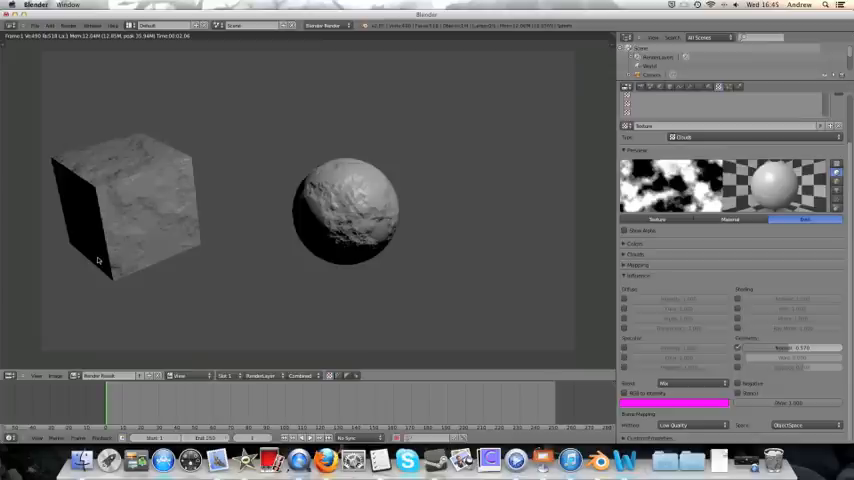
mouse_move(184, 176)
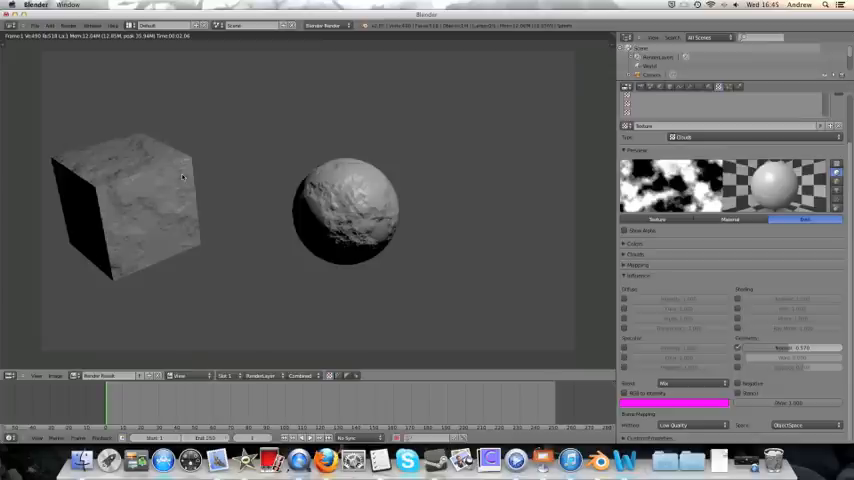
mouse_move(186, 188)
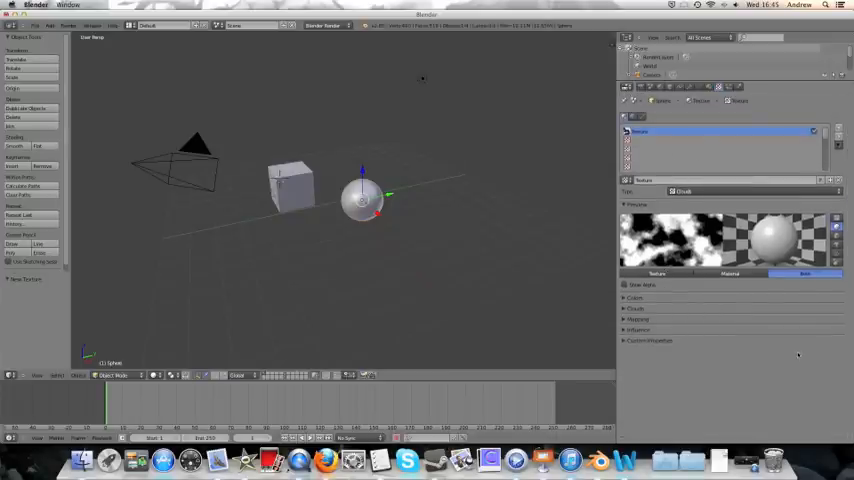
mouse_move(360, 164)
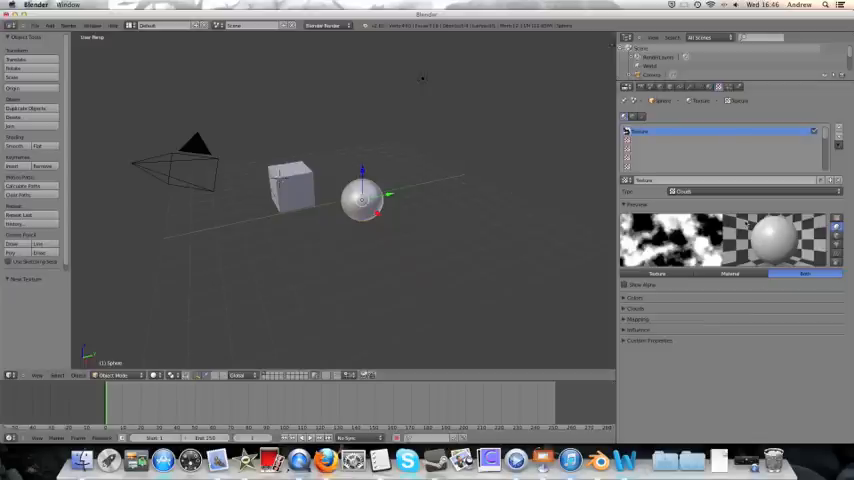
mouse_move(416, 208)
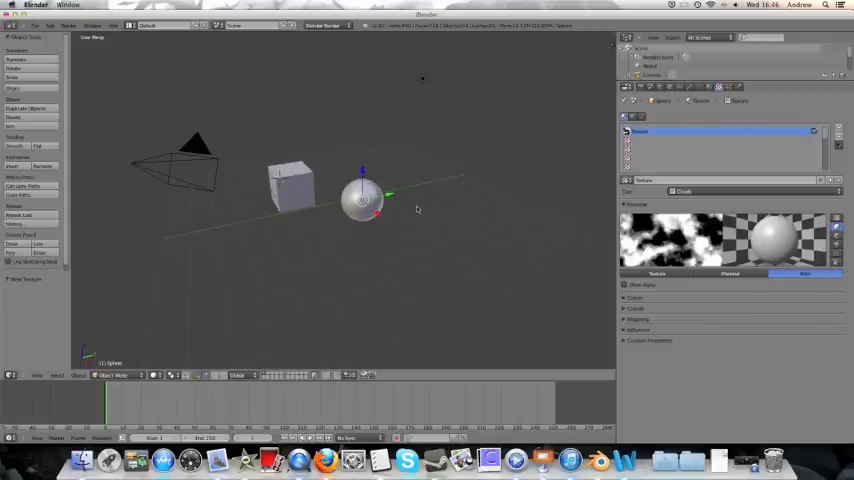